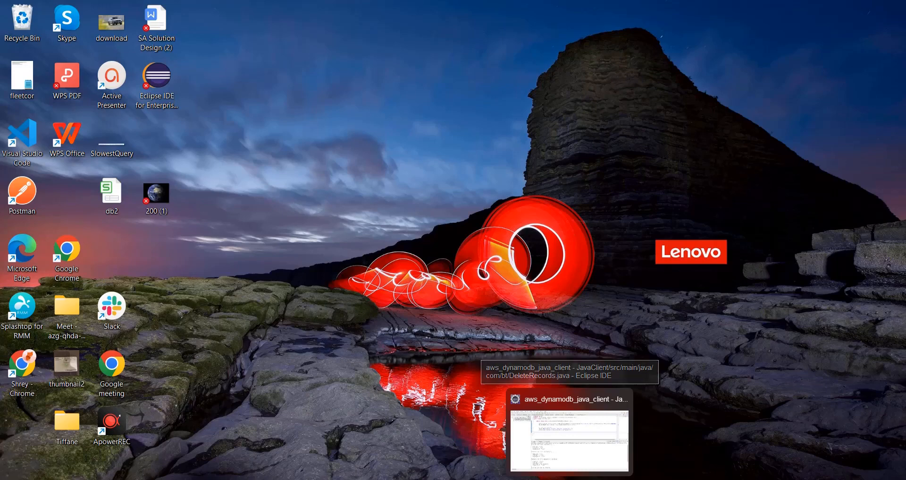
- Bring the browser with the Medium DynamoDB article draft to the front
click(568, 431)
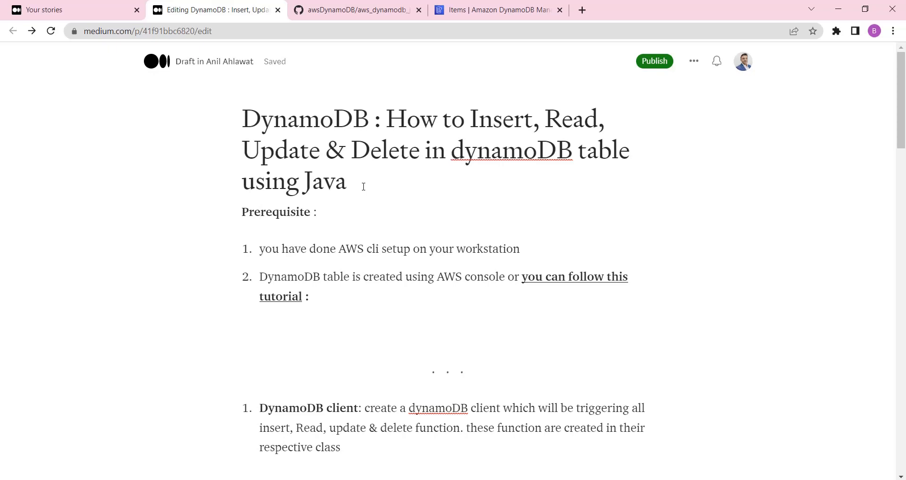
mouse_move(329, 242)
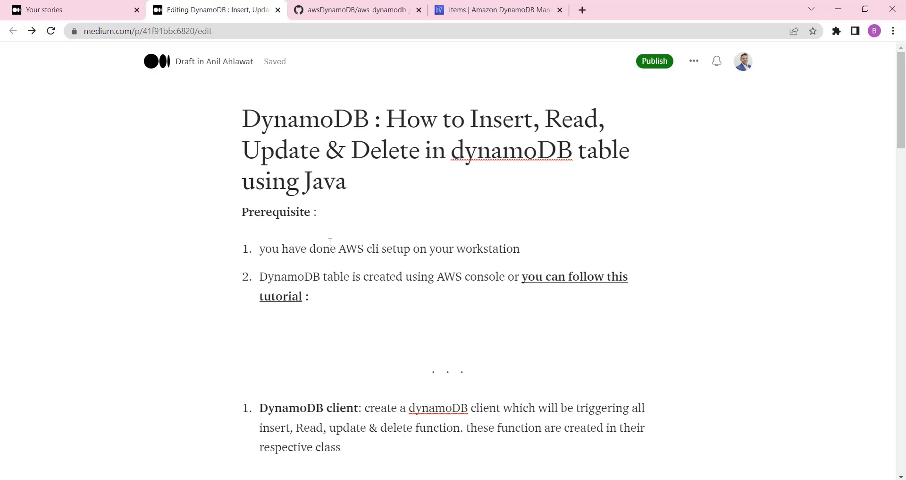
drag(265, 248, 426, 248)
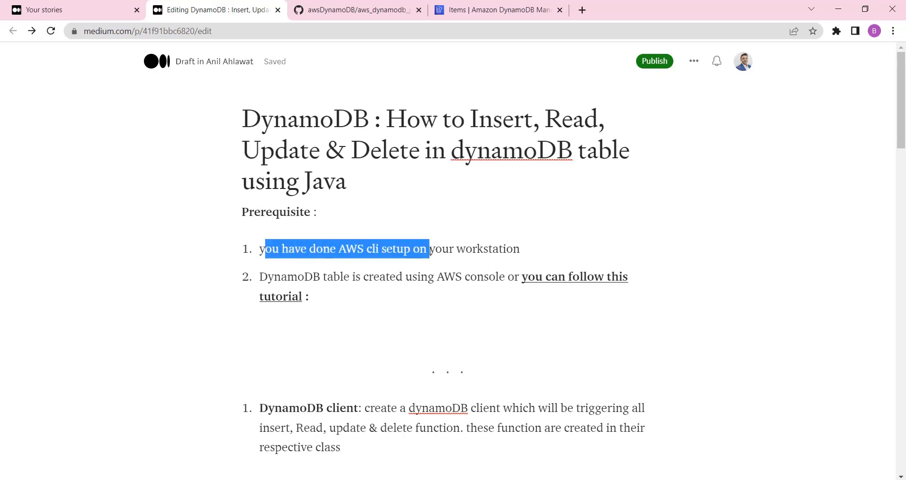
drag(427, 248, 520, 248)
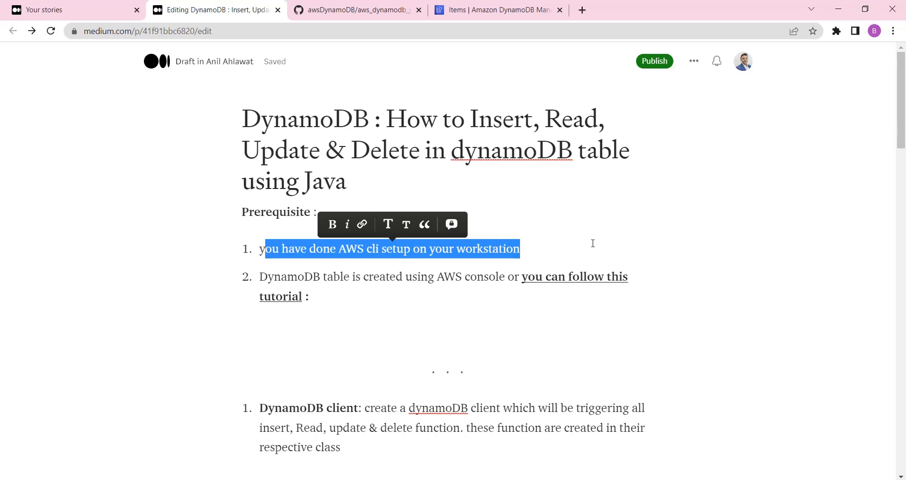
mouse_move(282, 296)
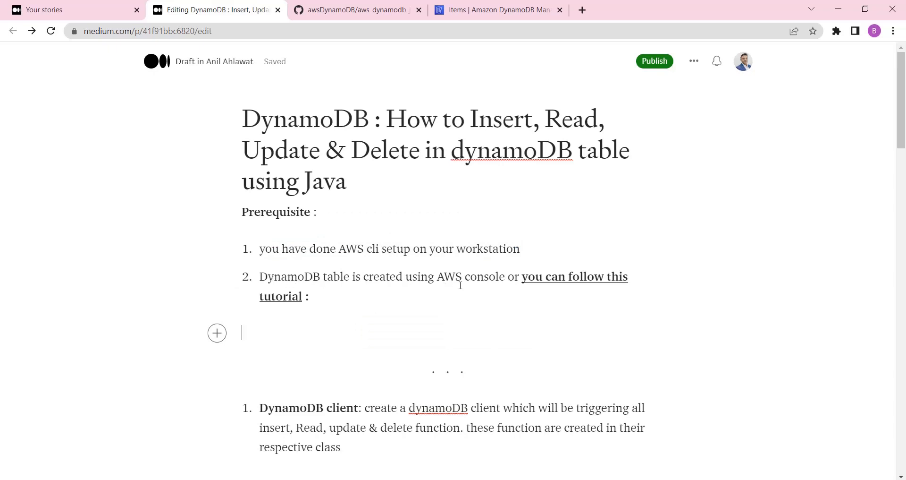
drag(413, 277, 499, 277)
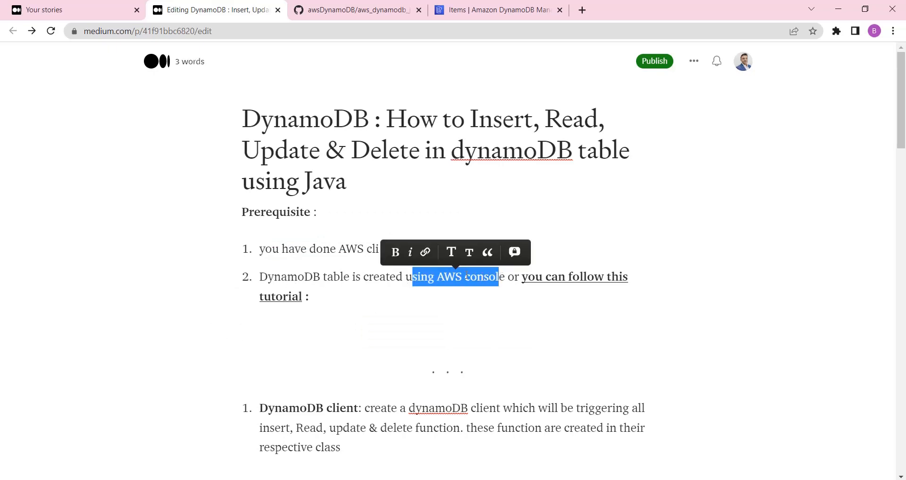
- View the DynamoDB tables list with employeeDetails, then switch to the GitHub repository tab
click(498, 9)
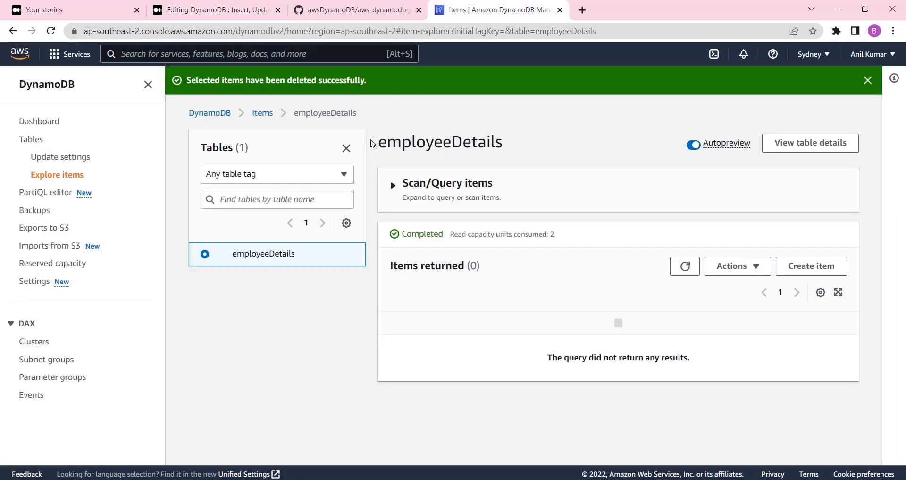
mouse_move(31, 140)
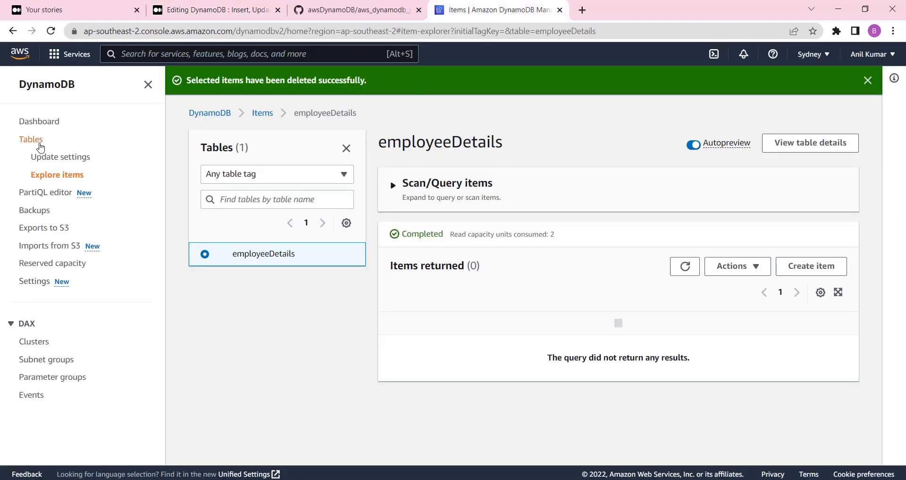
click(31, 138)
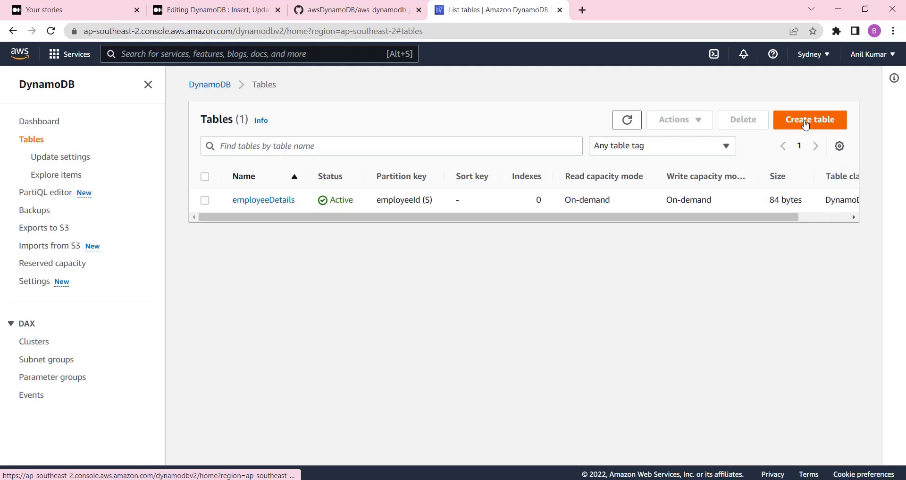
mouse_move(211, 189)
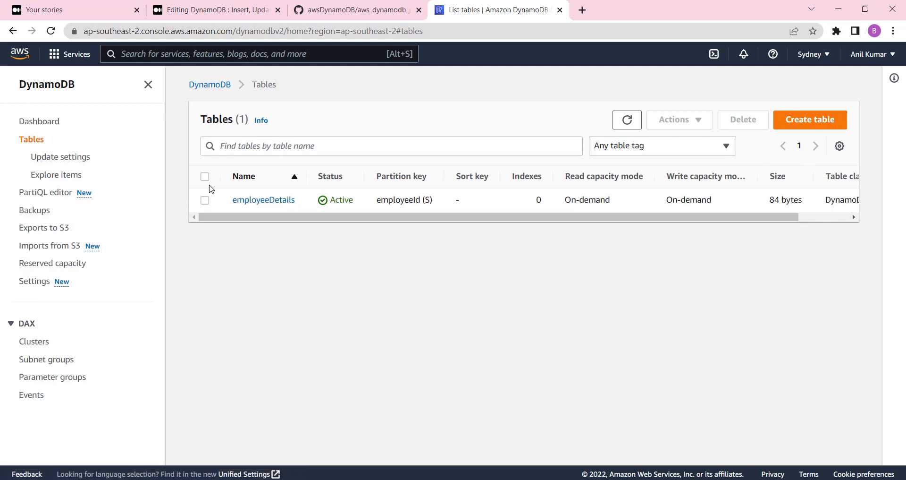
mouse_move(486, 254)
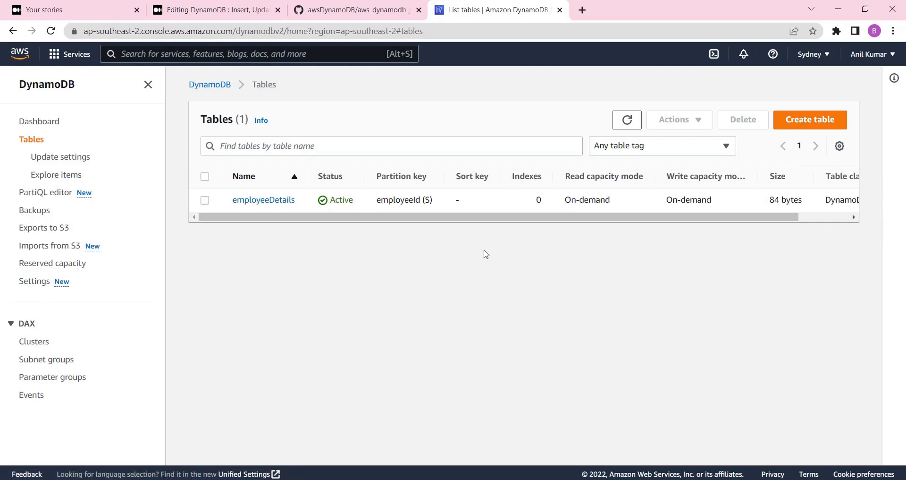
mouse_move(324, 187)
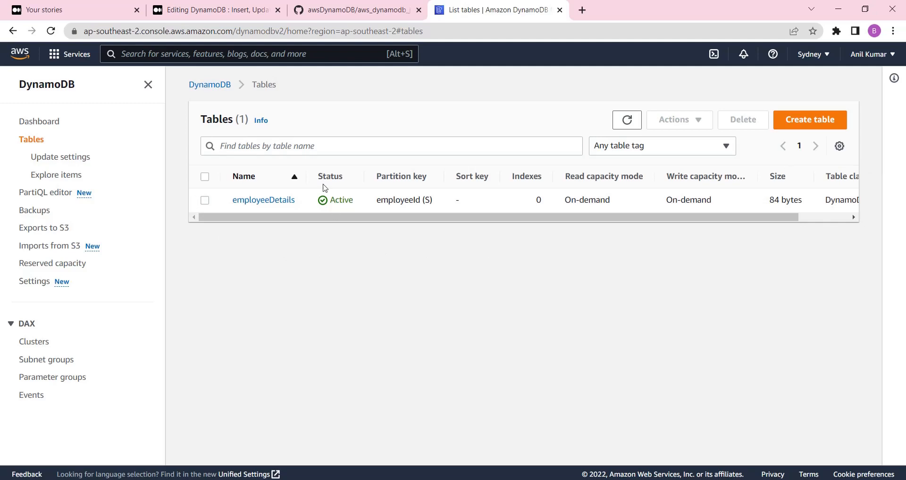
click(354, 9)
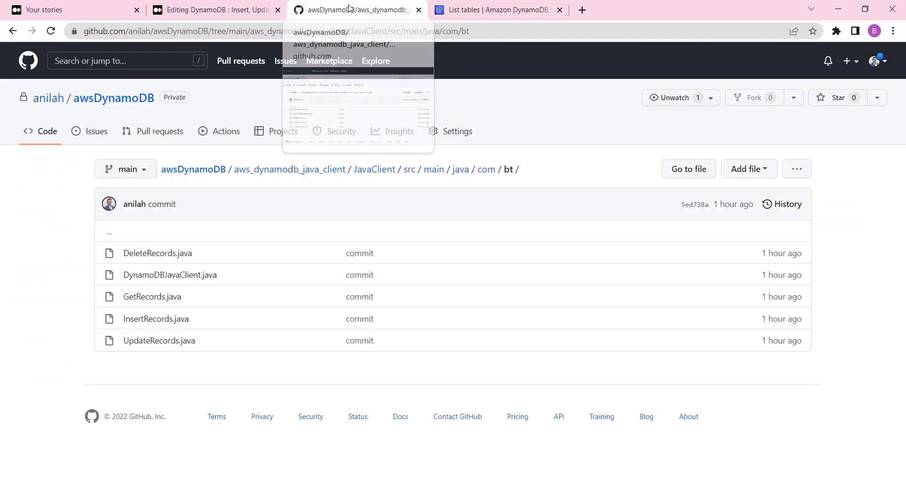
- Return to the draft and scroll through the CDK DynamoDB table tutorial's steps and sample code
click(215, 10)
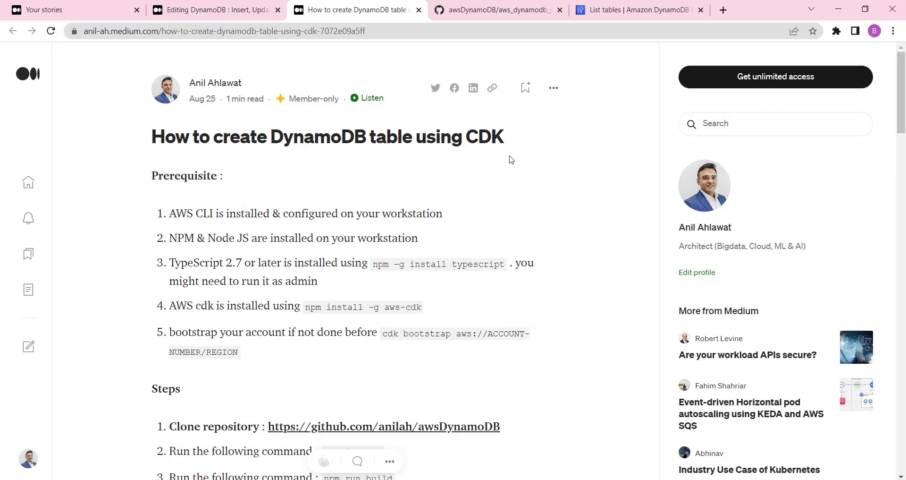
mouse_move(536, 152)
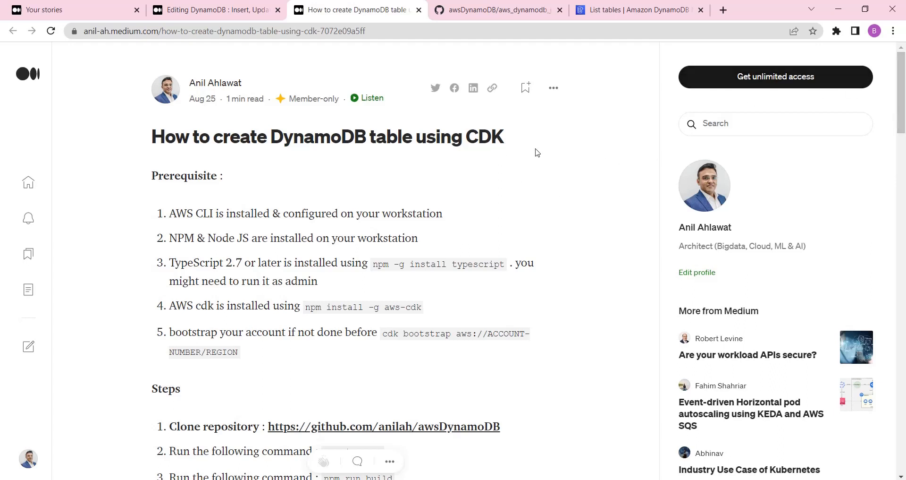
mouse_move(515, 192)
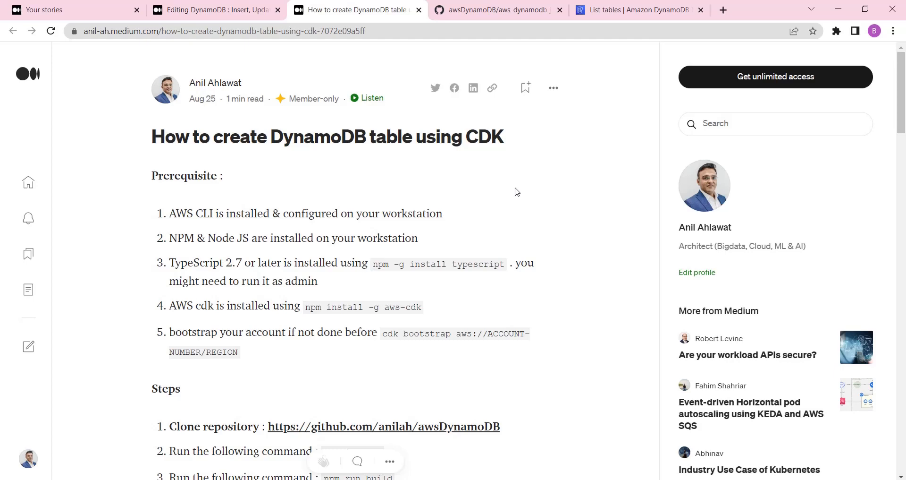
scroll(down, 3)
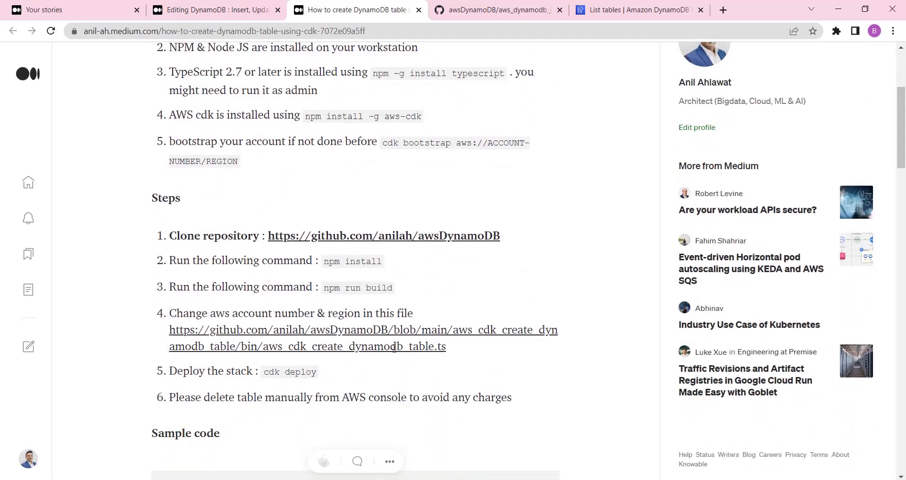
scroll(down, 3)
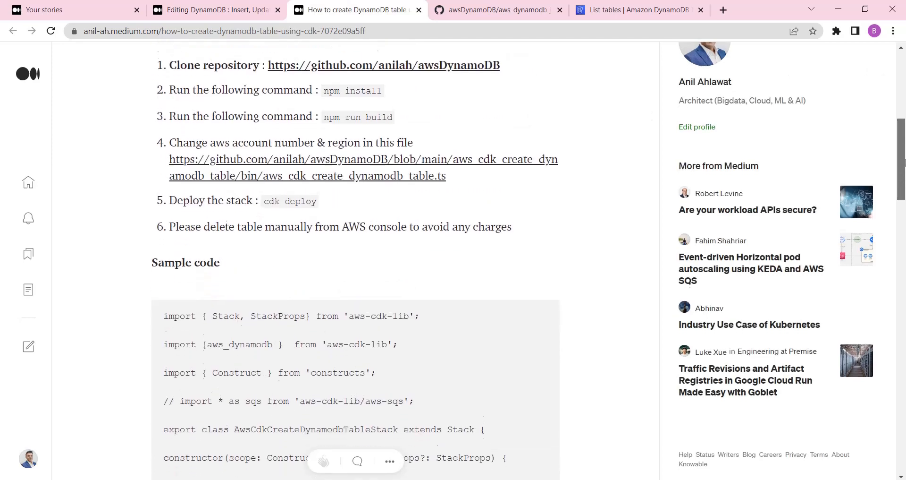
scroll(up, 3)
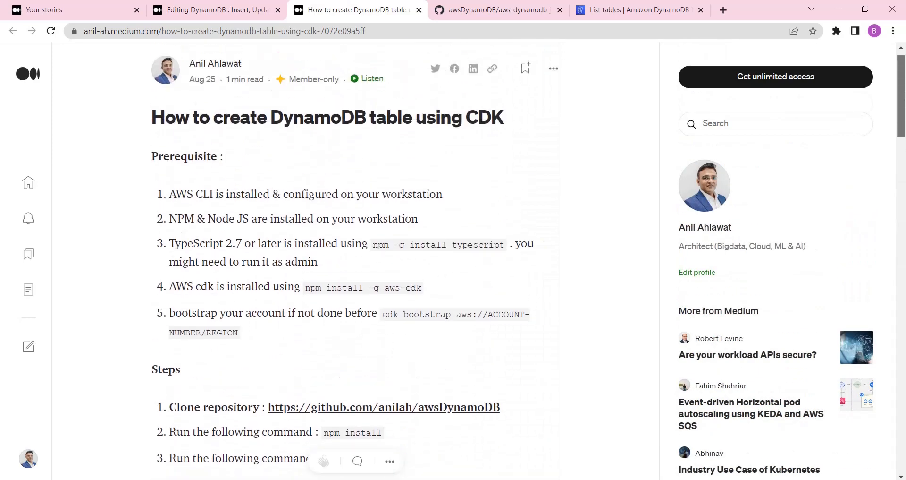
scroll(up, 3)
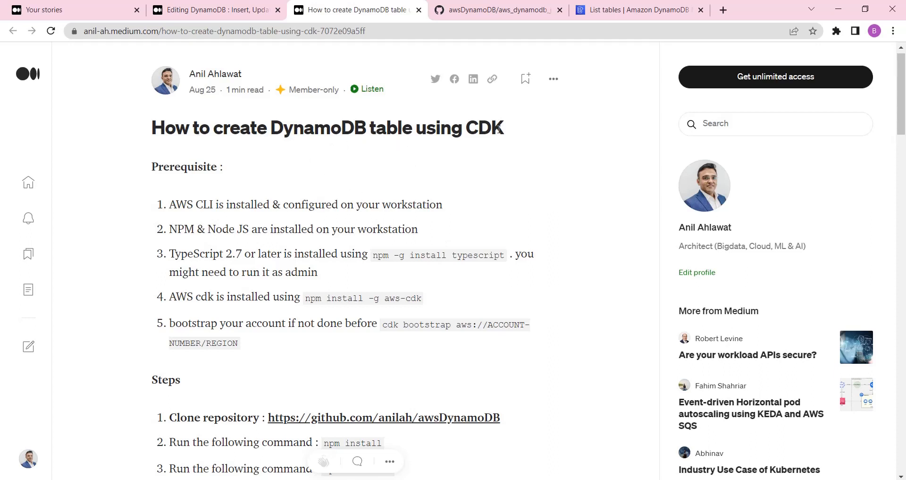
mouse_move(512, 141)
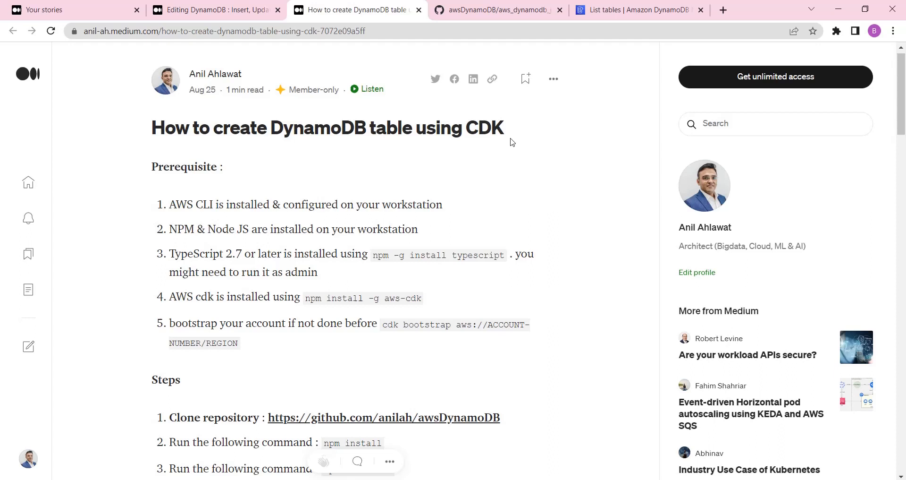
scroll(down, 3)
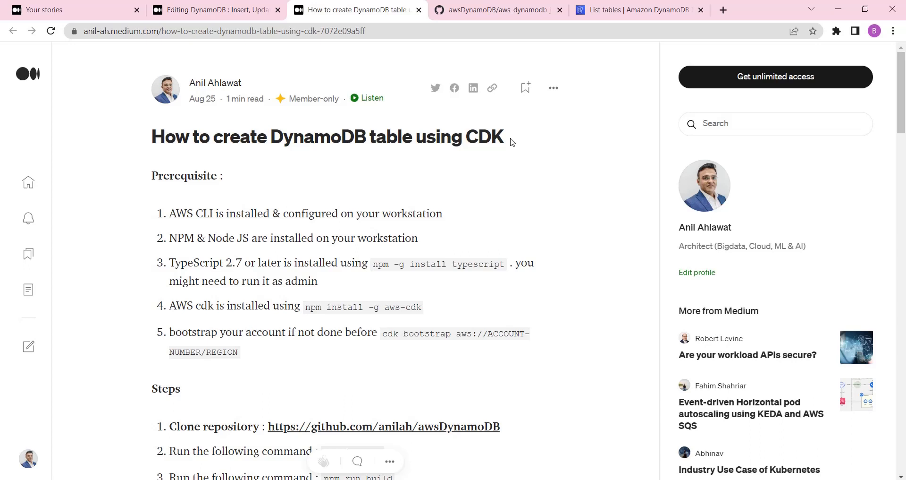
mouse_move(467, 156)
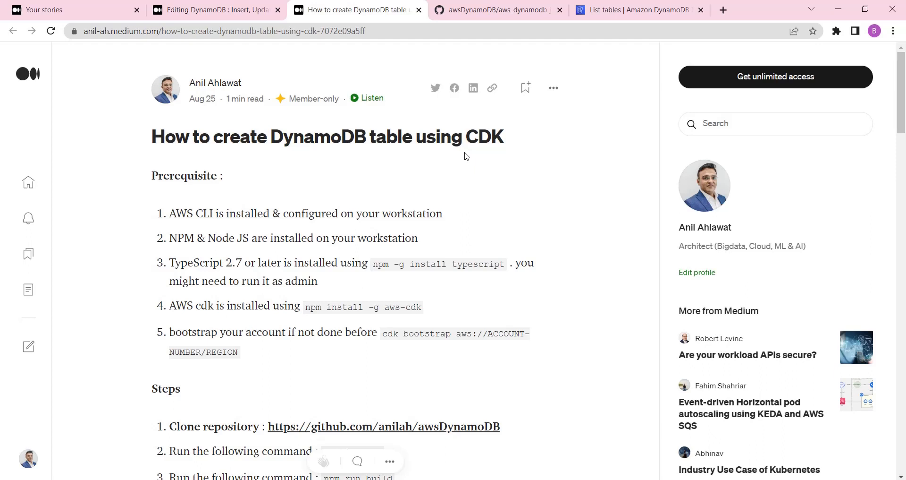
mouse_move(273, 191)
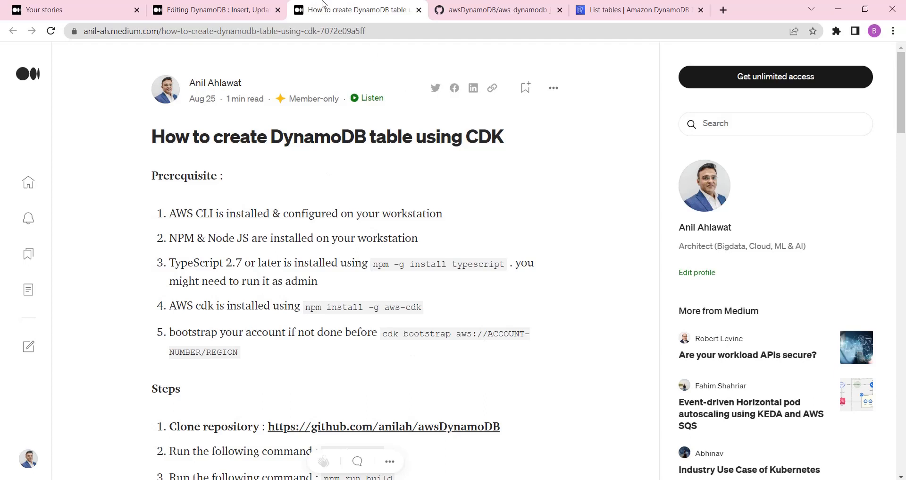
- Scroll the Medium draft to the DynamoDB client section and select its Java client code image
click(214, 9)
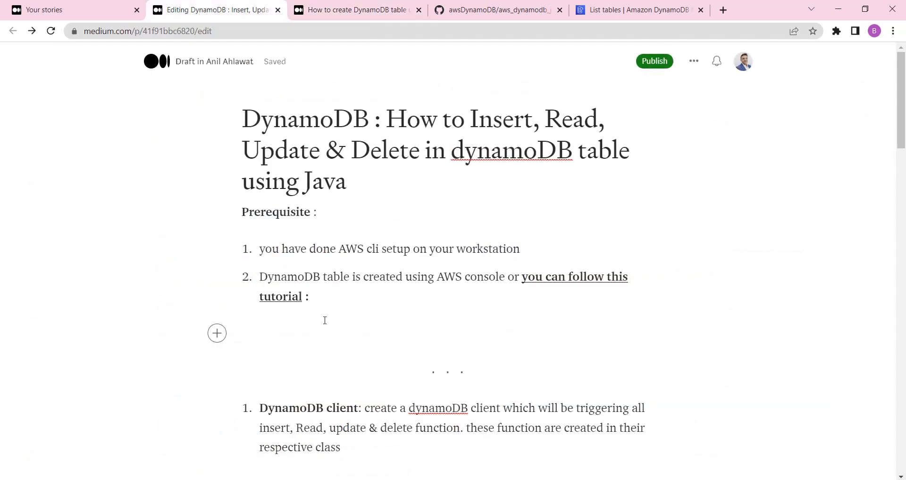
scroll(down, 3)
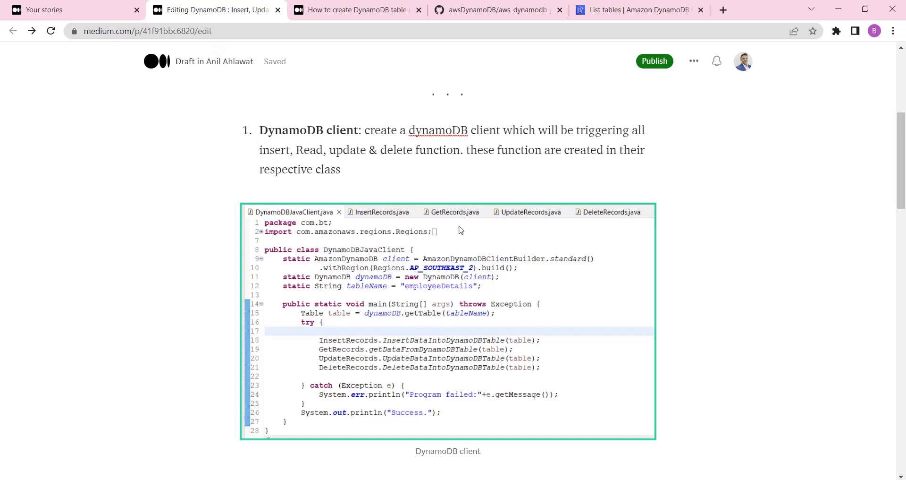
click(437, 130)
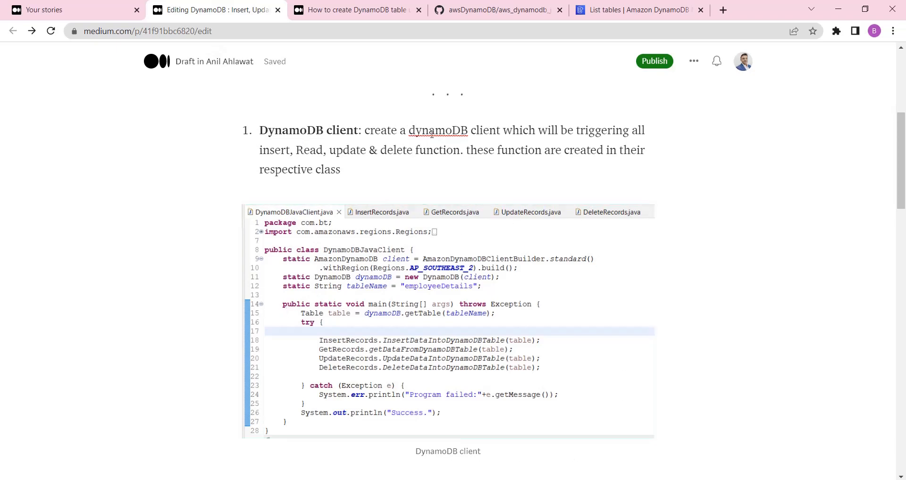
click(336, 315)
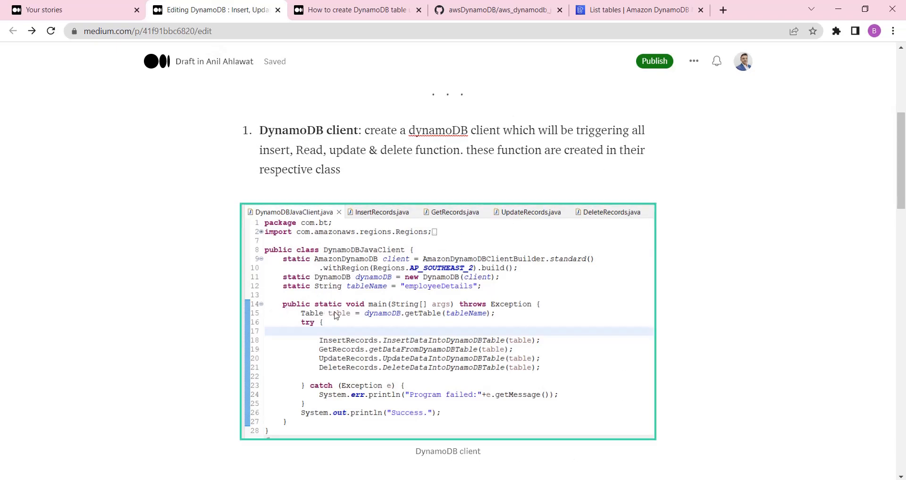
mouse_move(457, 213)
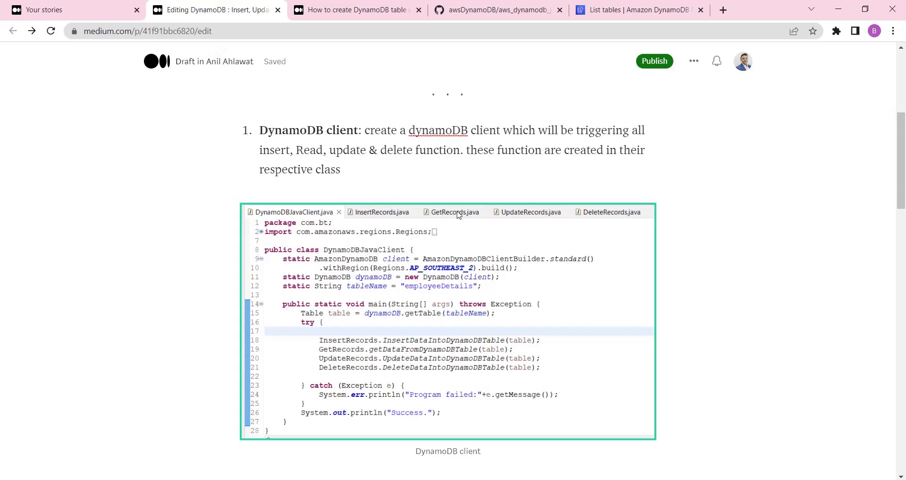
mouse_move(613, 243)
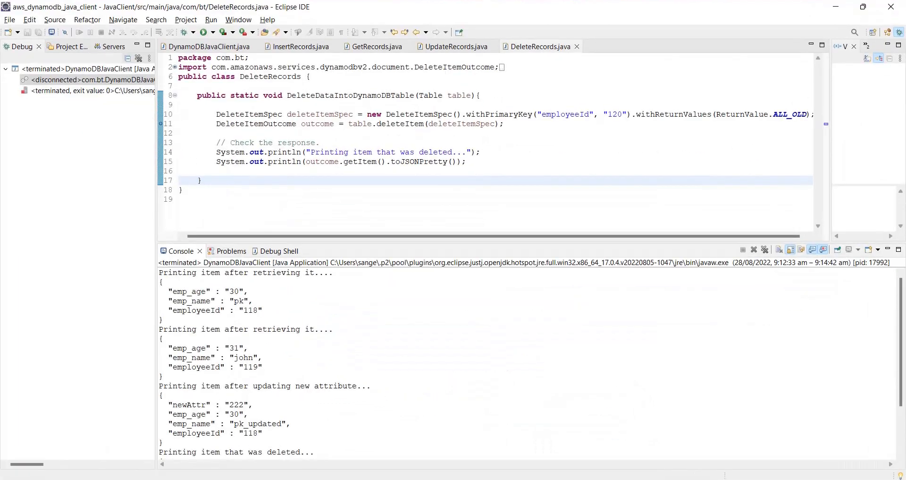
- Show the DynamoDBJavaClient main class and the project's file tree in Project Explorer
click(208, 46)
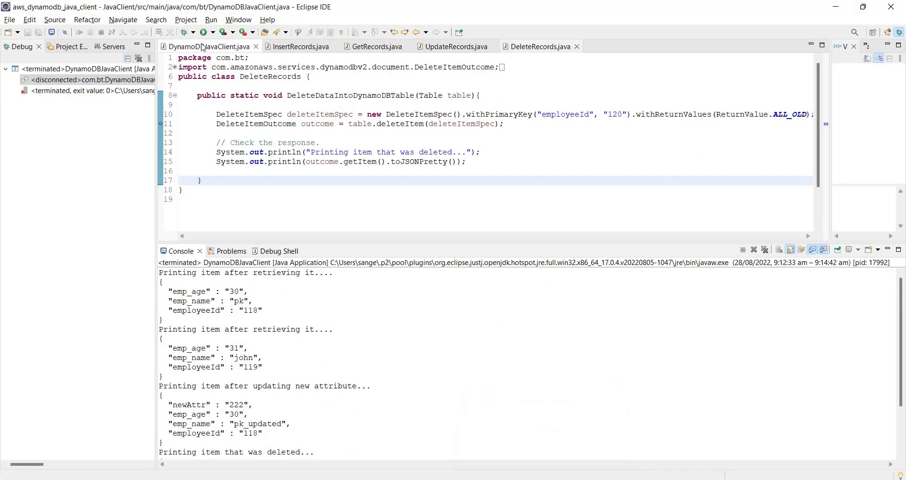
click(210, 46)
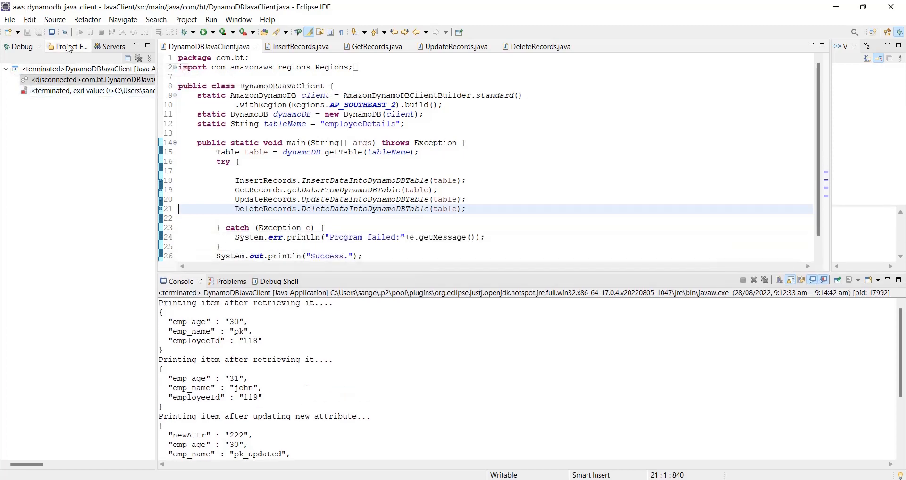
click(63, 46)
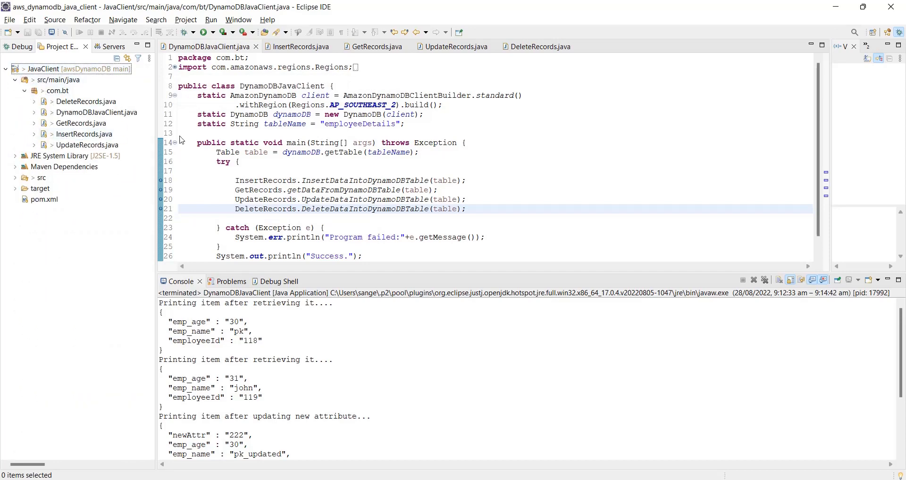
mouse_move(158, 143)
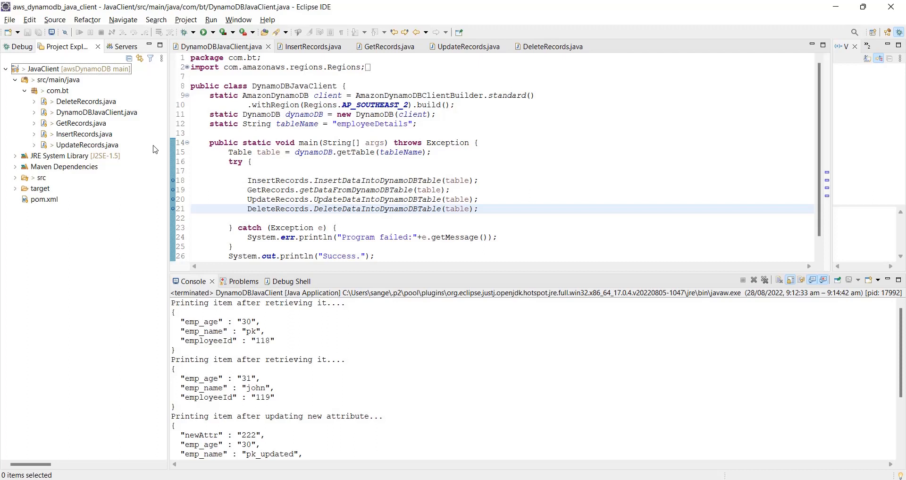
mouse_move(311, 213)
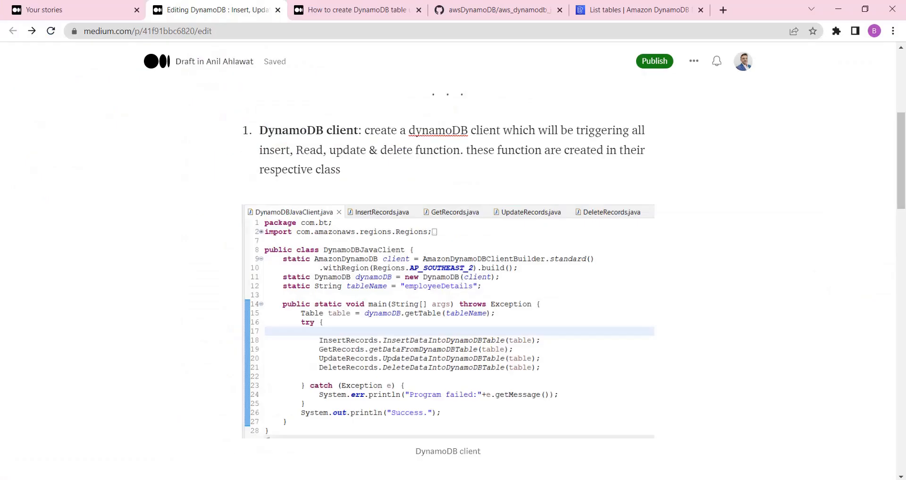
- Open the employeeDetails table overview showing two items from the DynamoDB tables list
click(635, 10)
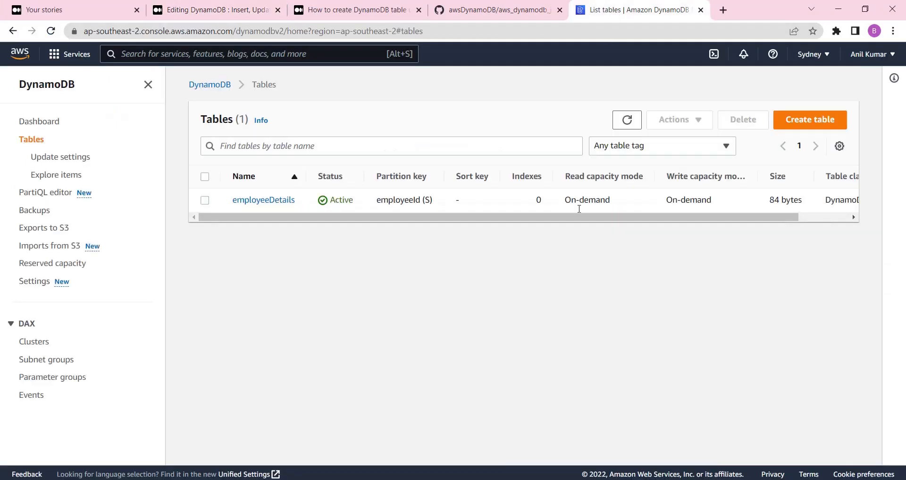
mouse_move(56, 174)
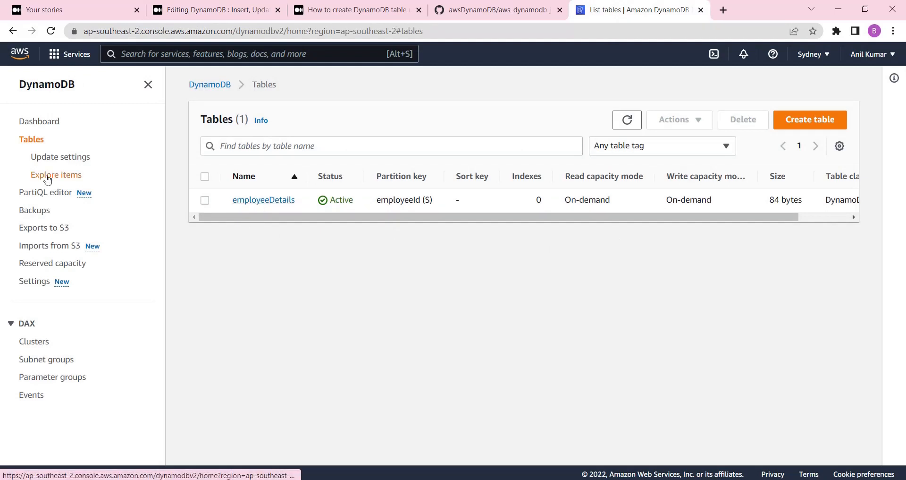
click(56, 174)
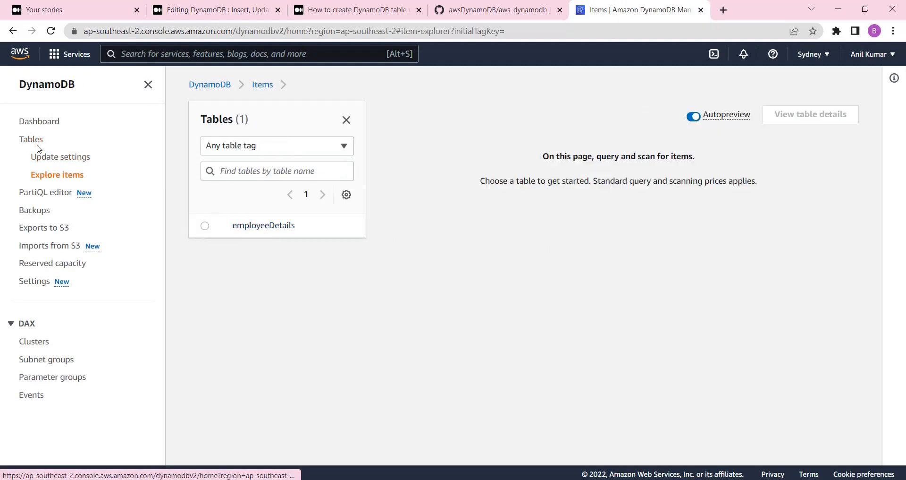
click(31, 140)
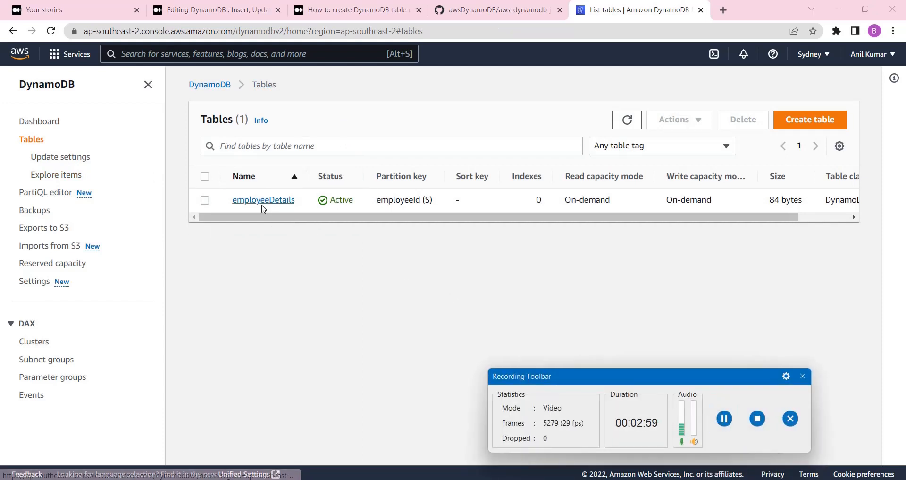
click(264, 199)
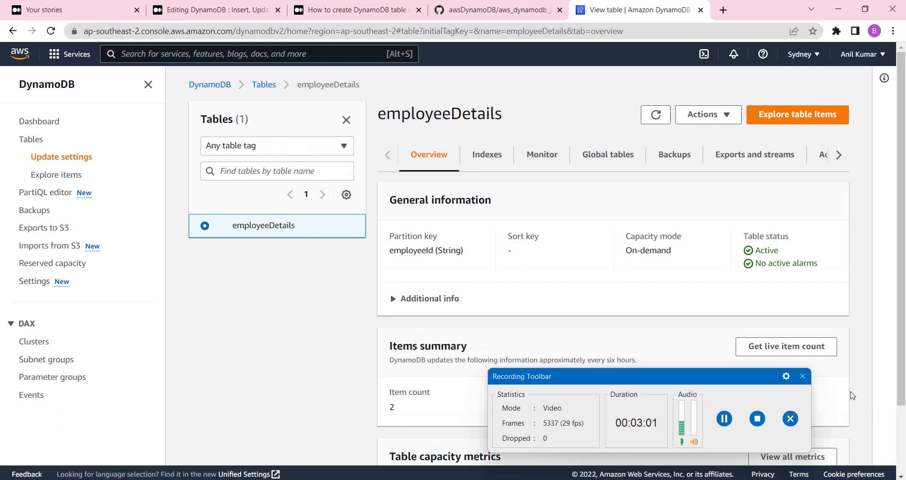
- Review the table's item summary and return to the item explorer
click(803, 376)
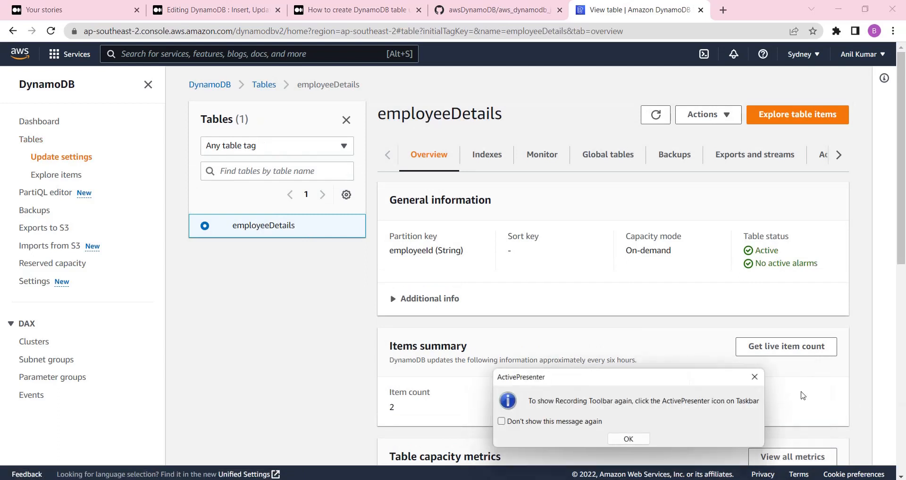
click(628, 438)
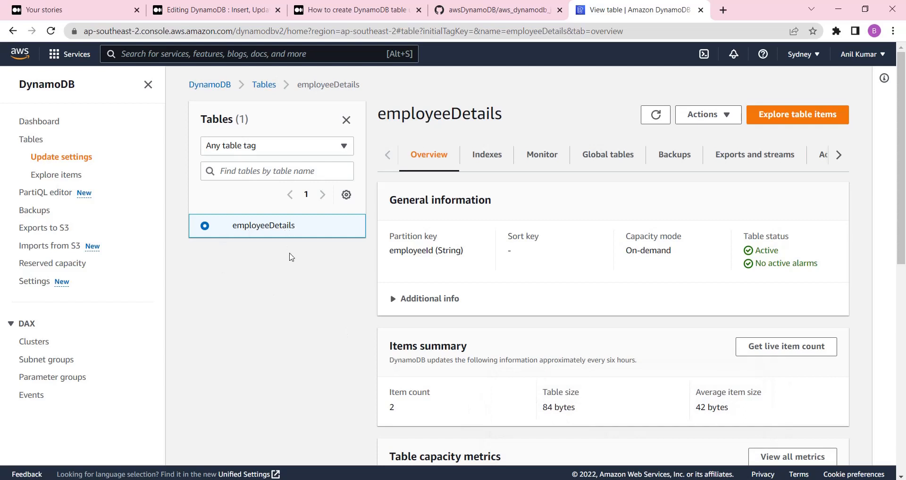
click(55, 175)
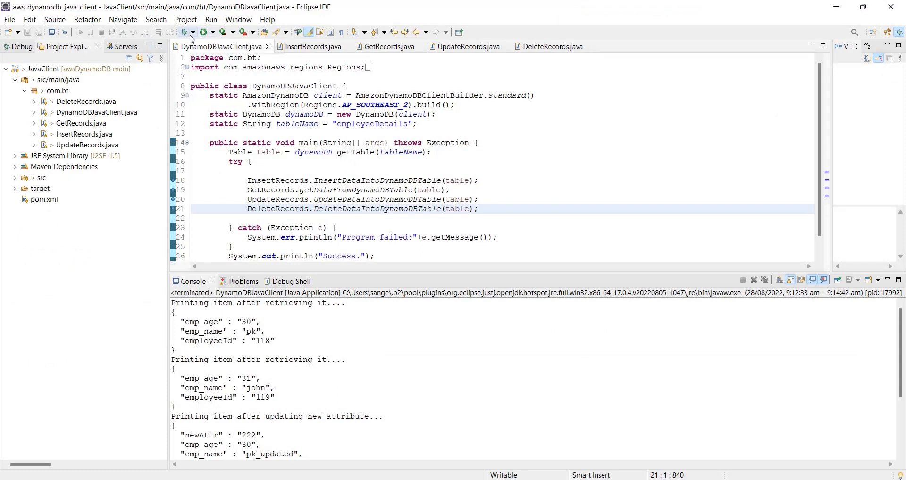
- Launch DynamoDBJavaClient under the debugger and show InsertRecords once suspended at line 18
click(192, 32)
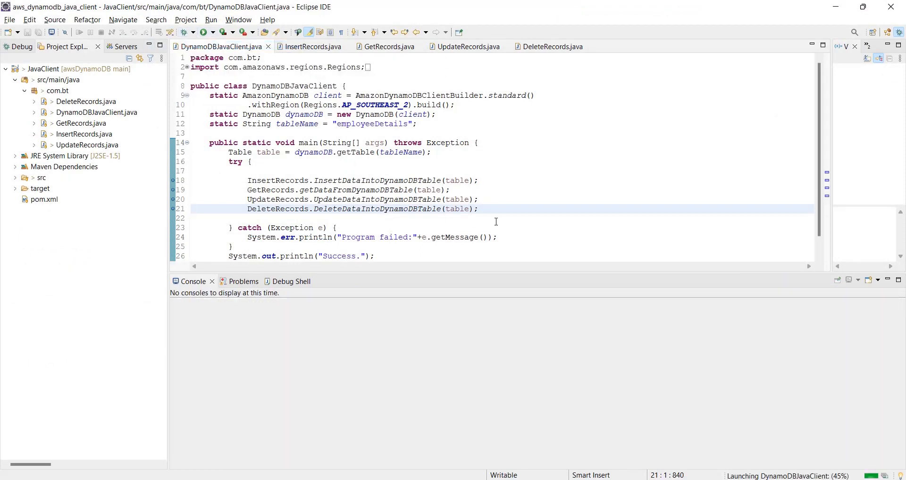
click(211, 32)
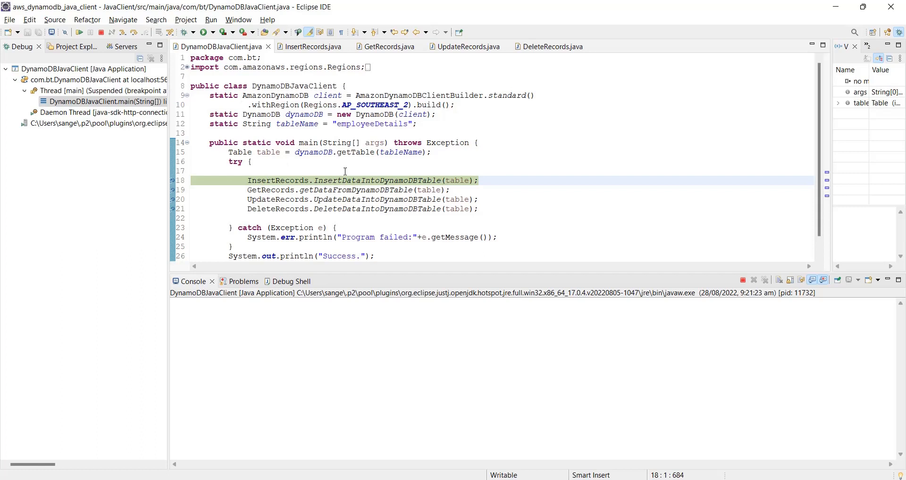
mouse_move(463, 184)
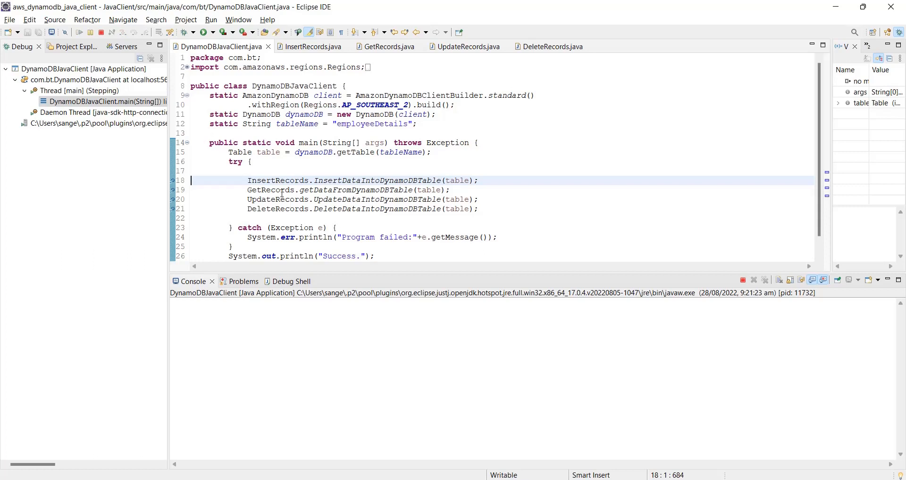
mouse_move(311, 46)
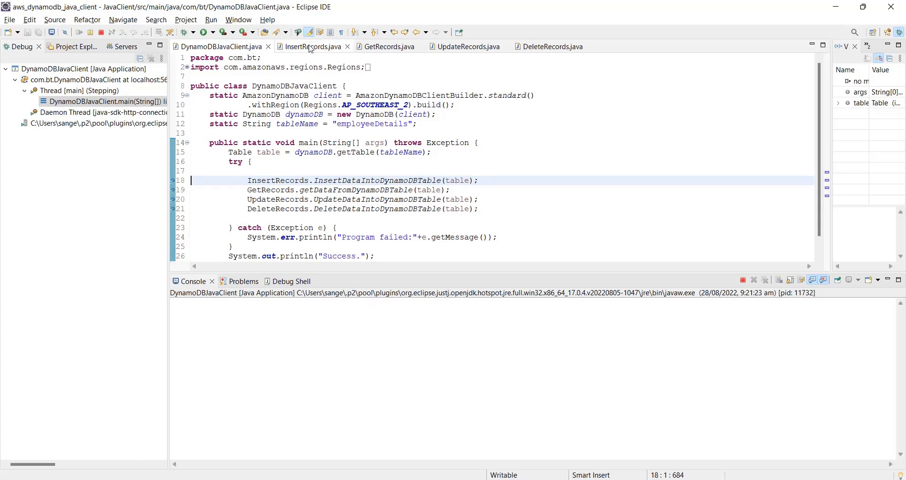
mouse_move(313, 46)
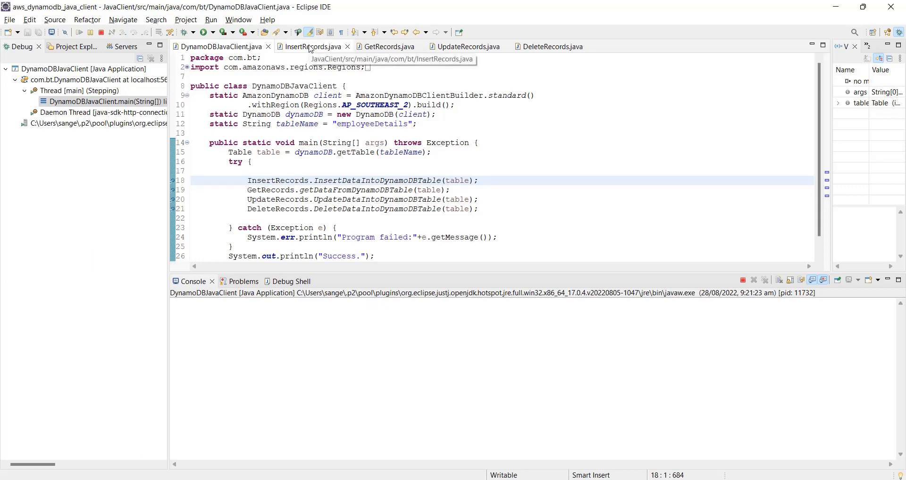
mouse_move(384, 341)
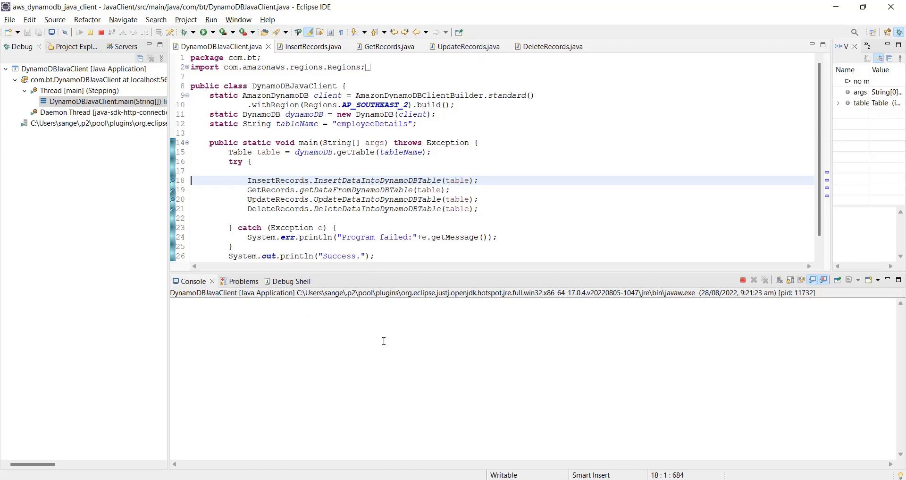
click(313, 47)
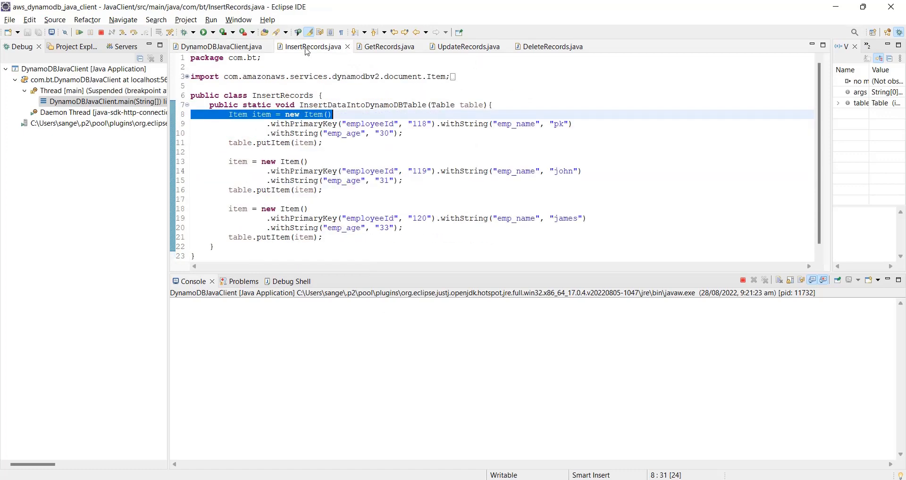
- Step past the insert call and review the three putItem blocks in InsertRecords
click(221, 46)
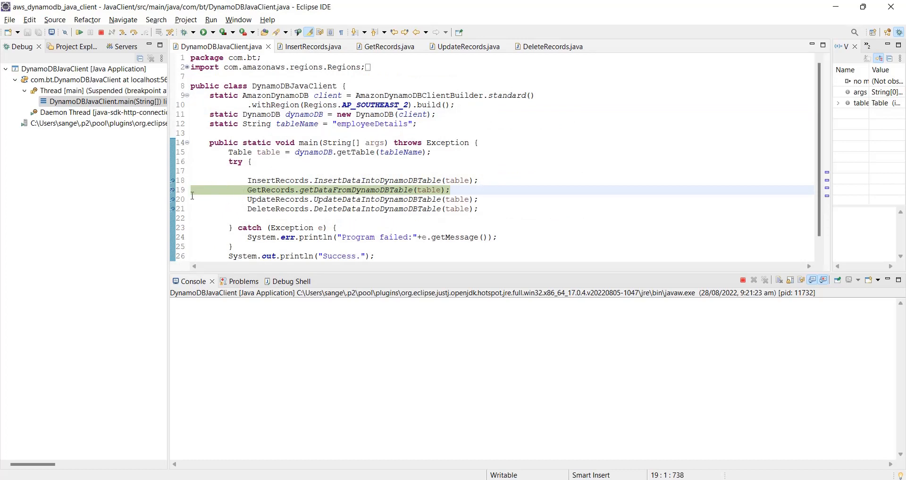
mouse_move(314, 46)
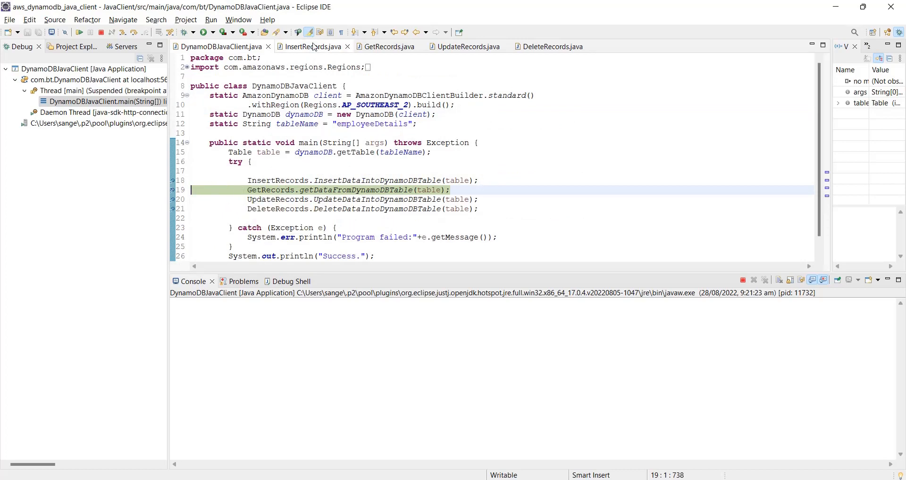
click(312, 46)
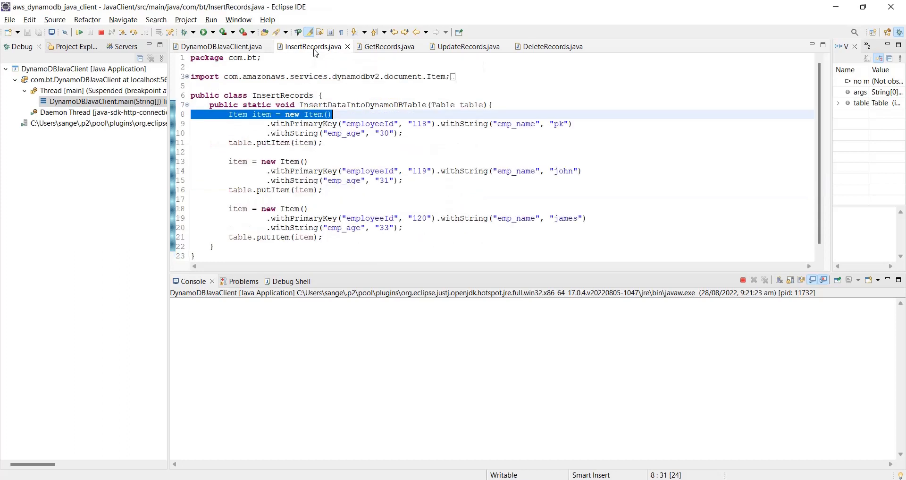
click(318, 133)
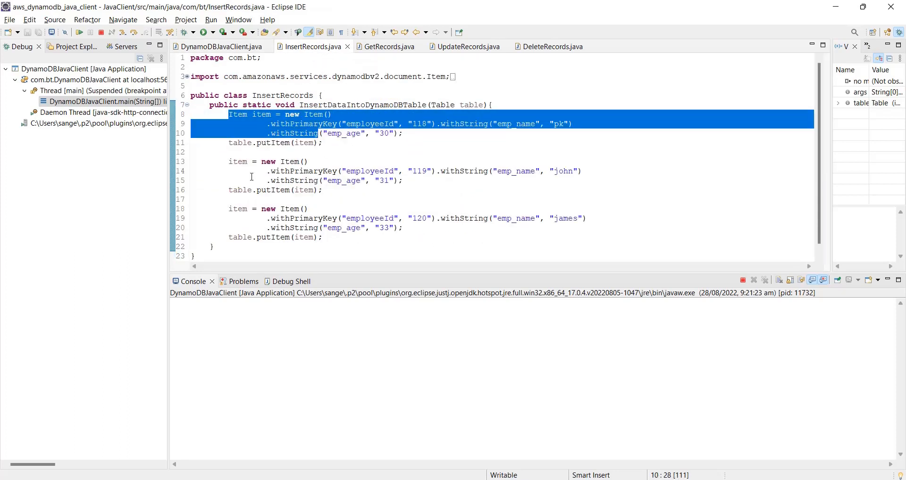
click(307, 161)
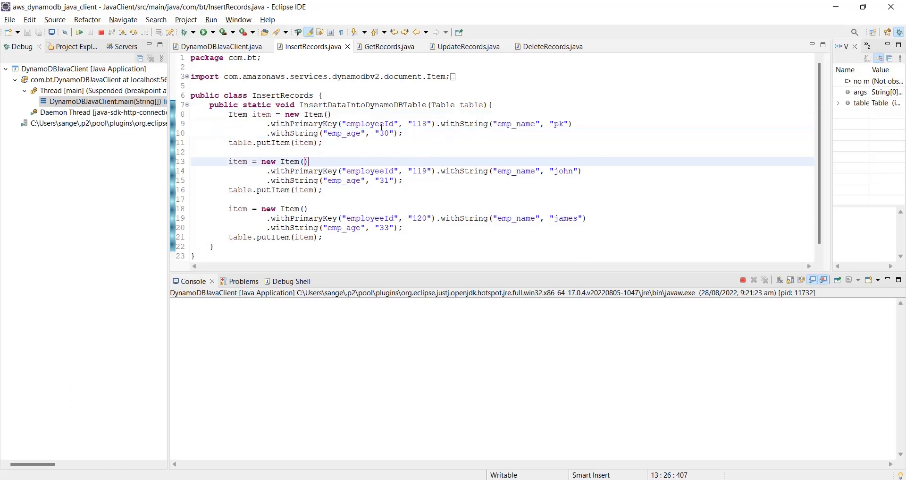
mouse_move(419, 223)
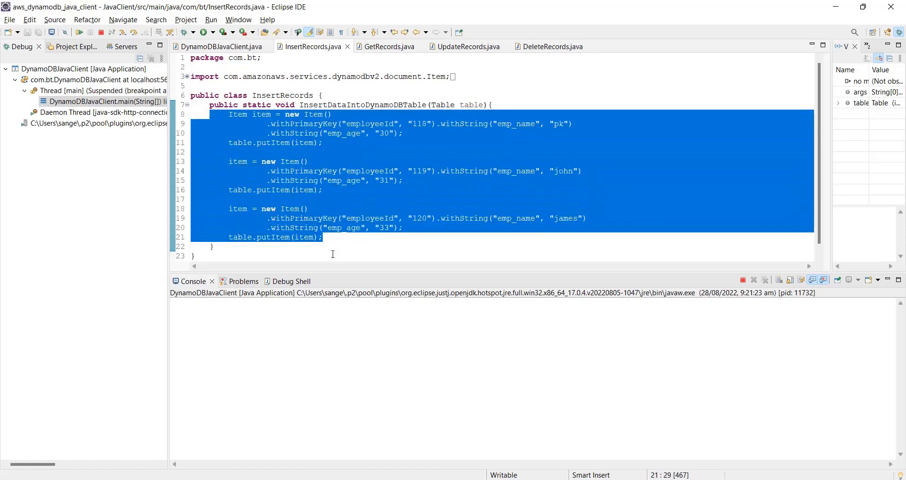
click(275, 143)
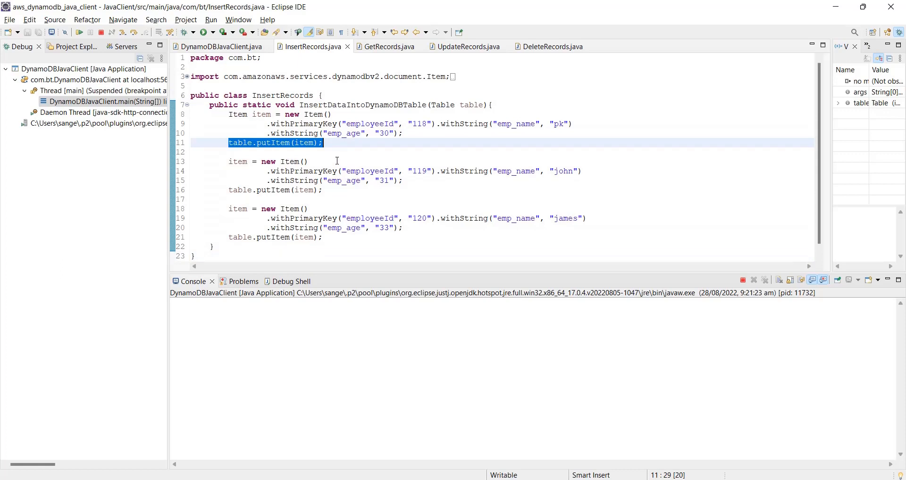
mouse_move(356, 189)
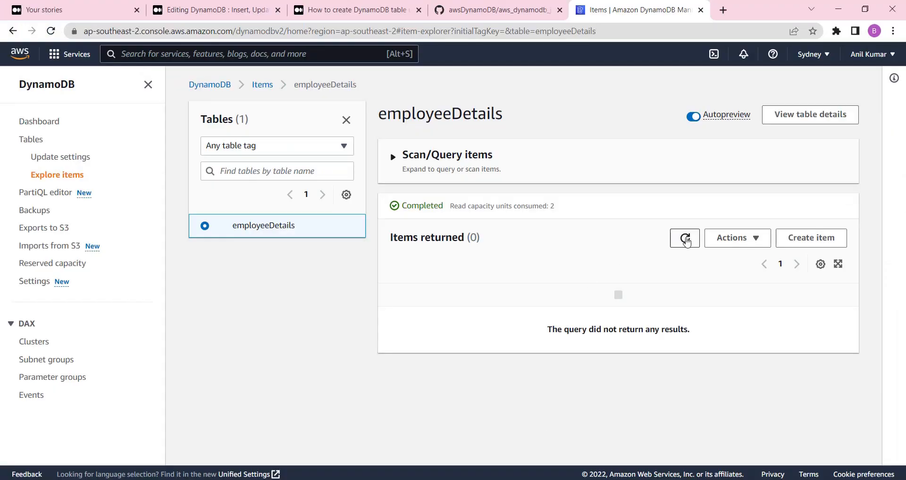
- Refresh the employeeDetails item scan in the DynamoDB console
click(685, 237)
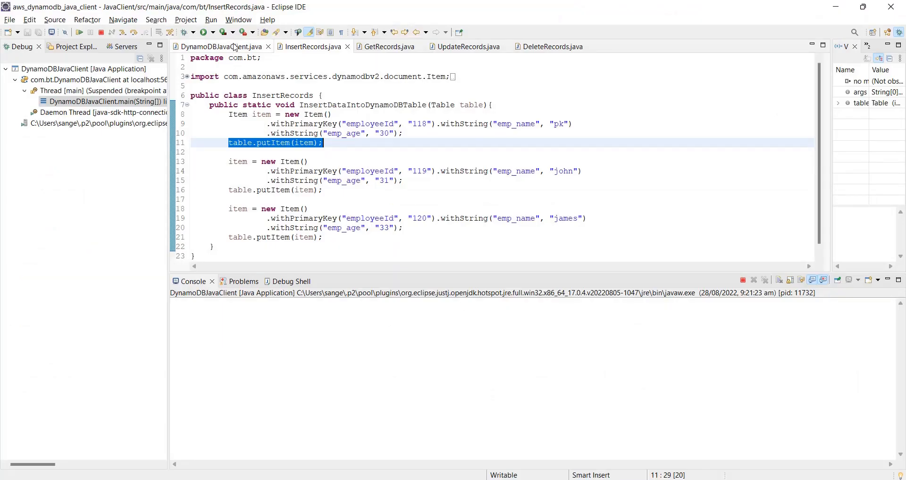
- Glance at GetRecords, then step over the UpdateRecords call printing employee 118 as pk_updated
click(220, 47)
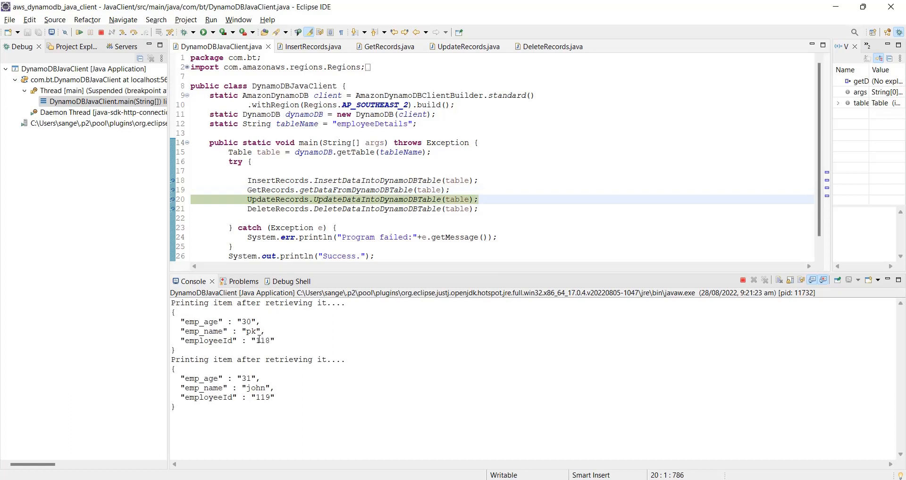
mouse_move(243, 406)
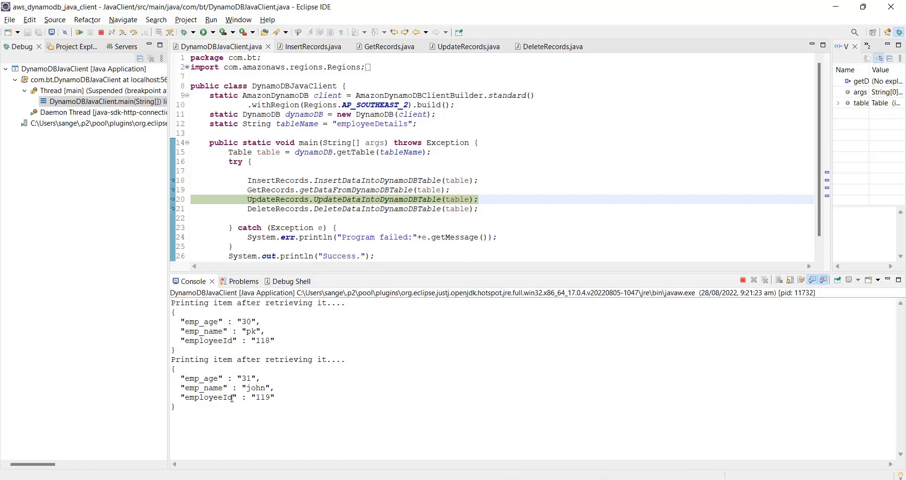
click(387, 46)
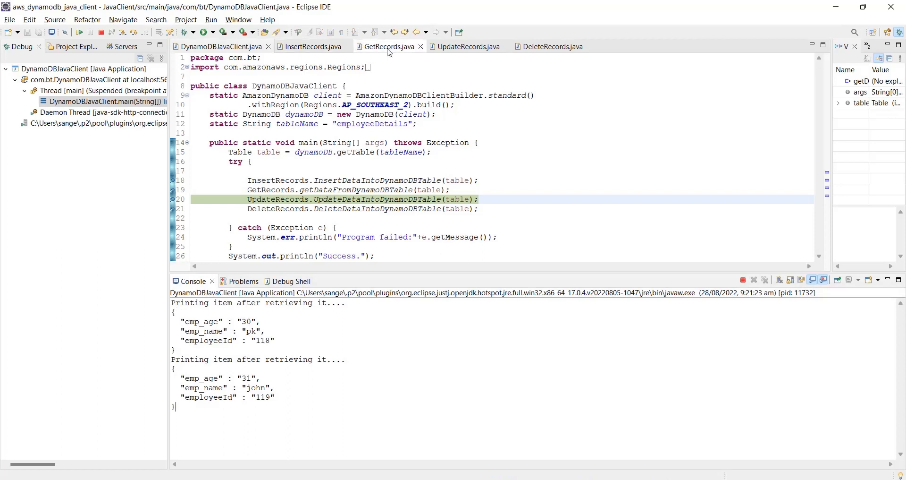
click(387, 47)
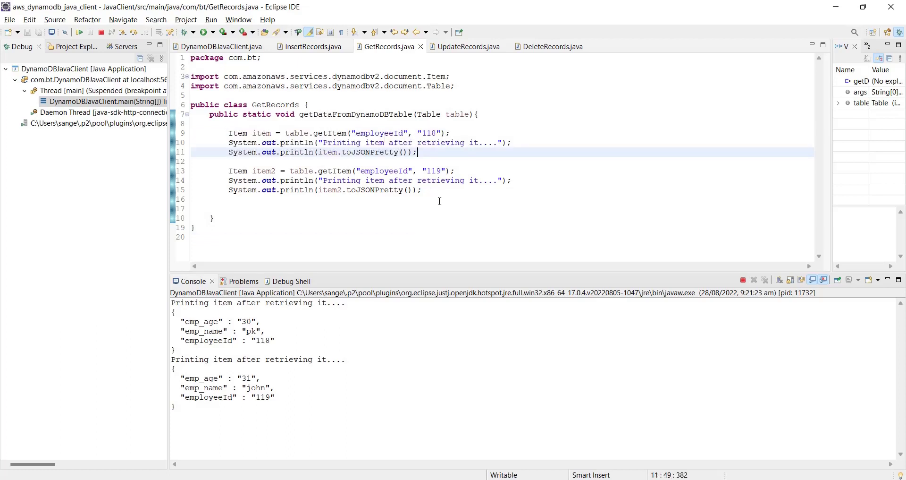
click(450, 132)
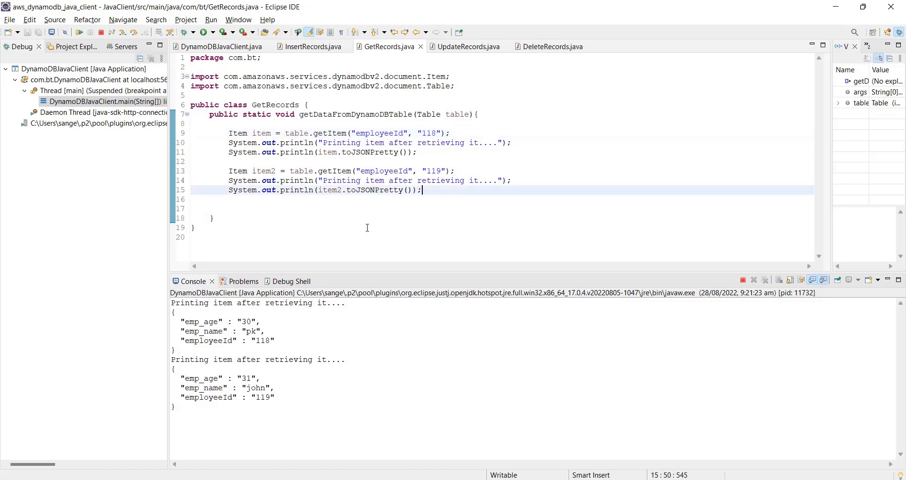
mouse_move(218, 46)
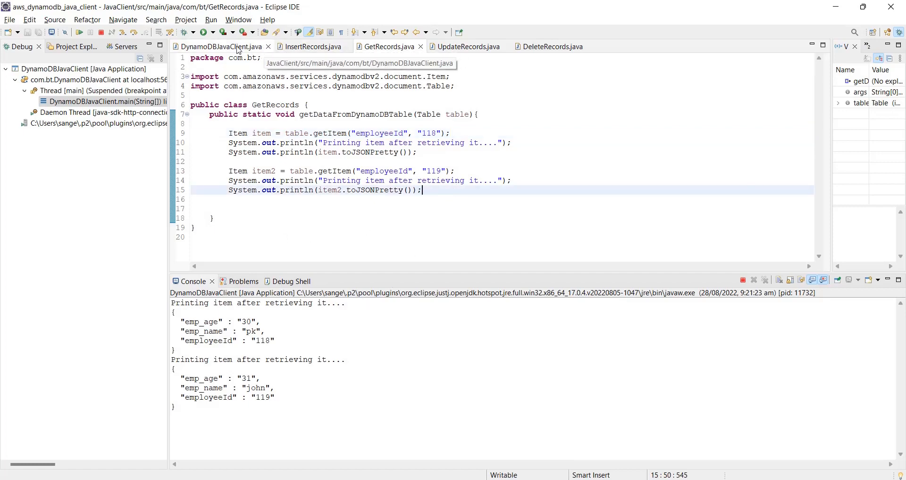
click(219, 46)
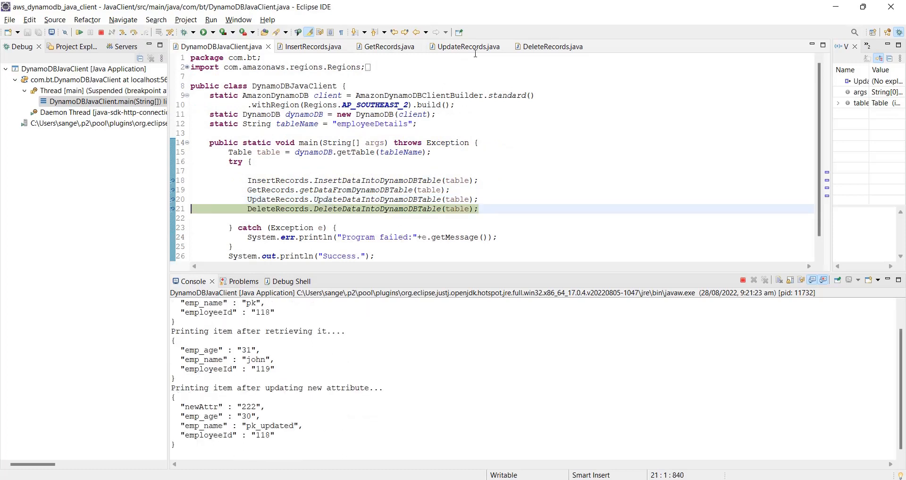
- Show UpdateRecords and highlight the emp_name attribute and primary key 118
click(468, 46)
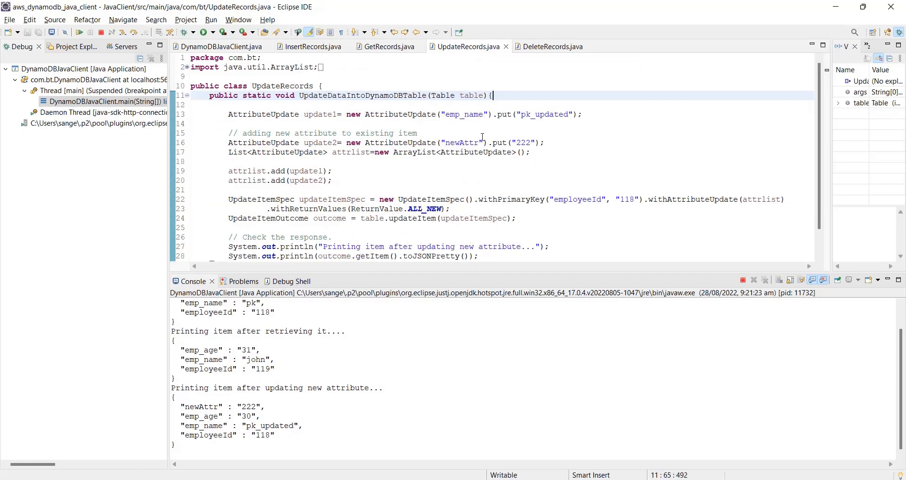
double_click(462, 115)
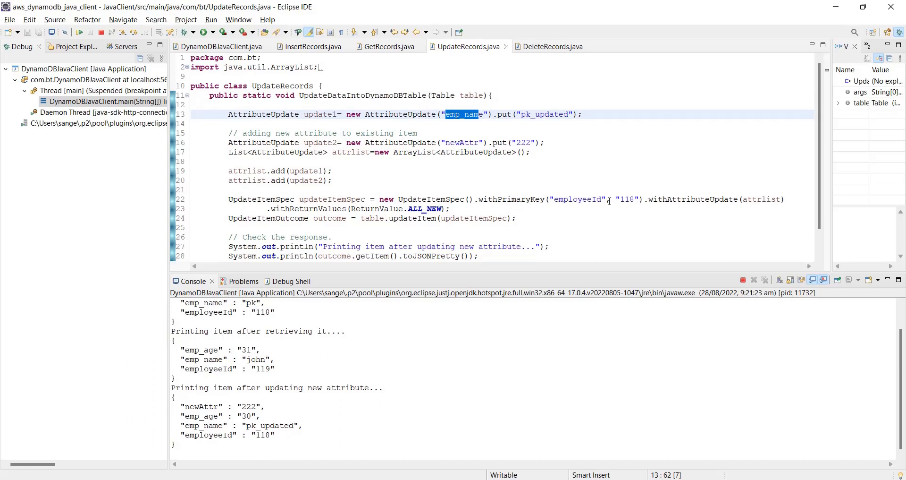
click(626, 199)
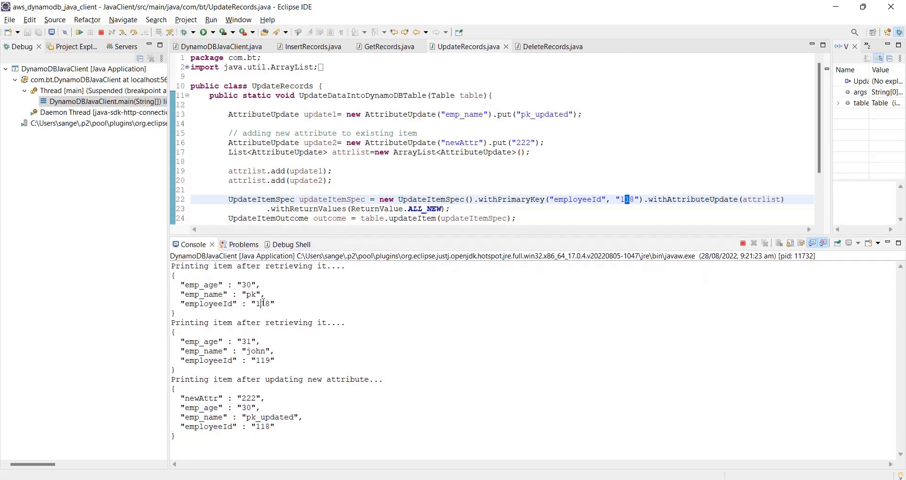
double_click(251, 294)
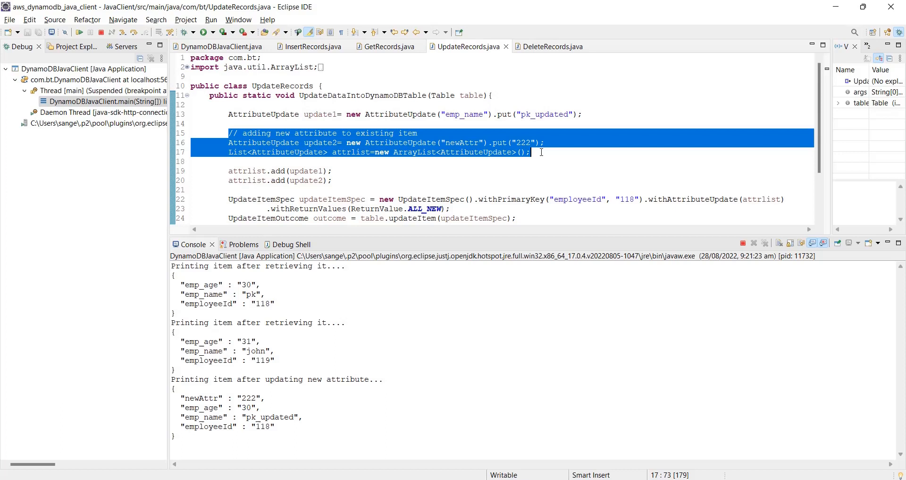
- Highlight the code that adds newAttr 222 to employee 118
click(530, 152)
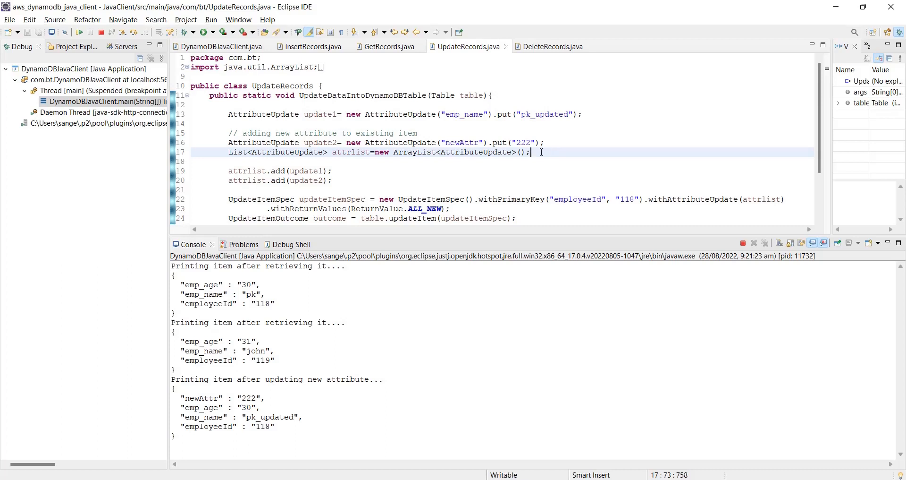
drag(528, 151, 242, 143)
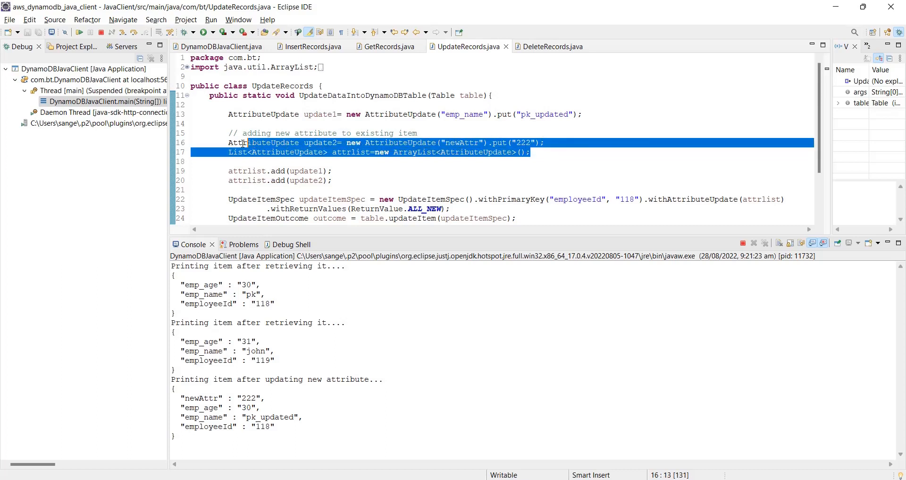
click(228, 142)
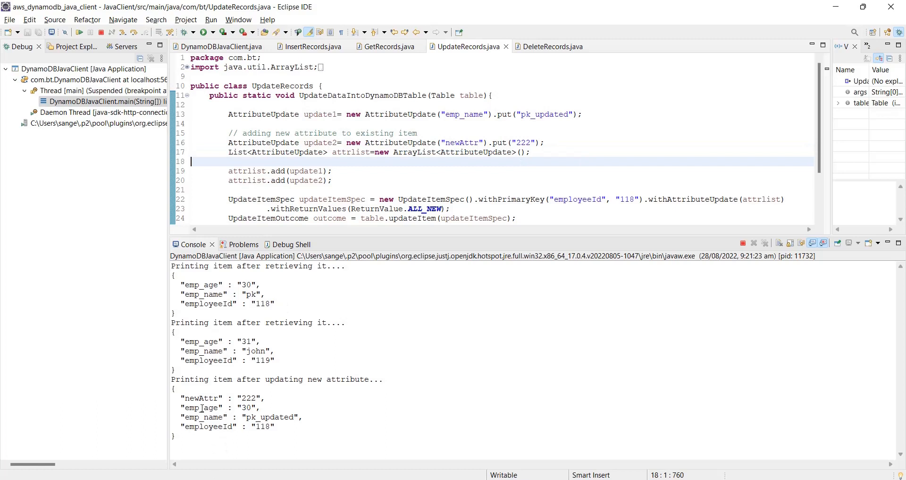
double_click(191, 397)
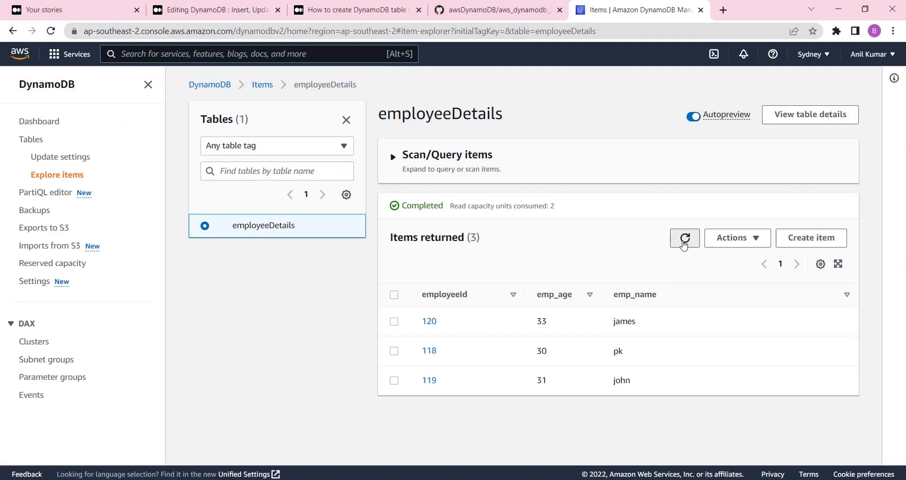
- Reload the employeeDetails scan to reveal item 118 as pk_updated with newAttr 222
click(685, 238)
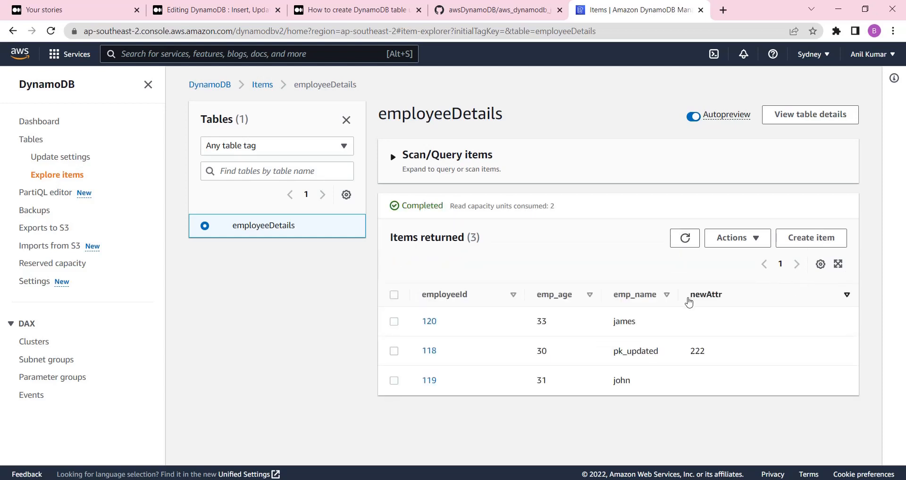
mouse_move(721, 351)
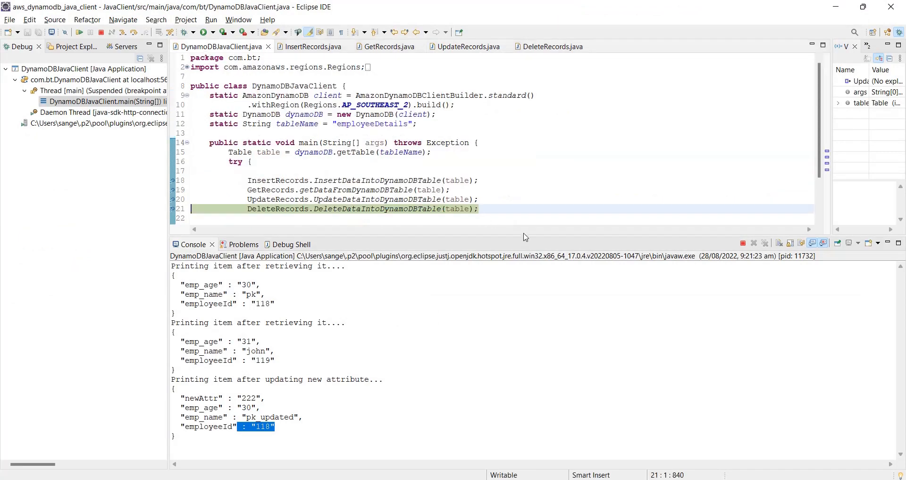
mouse_move(523, 234)
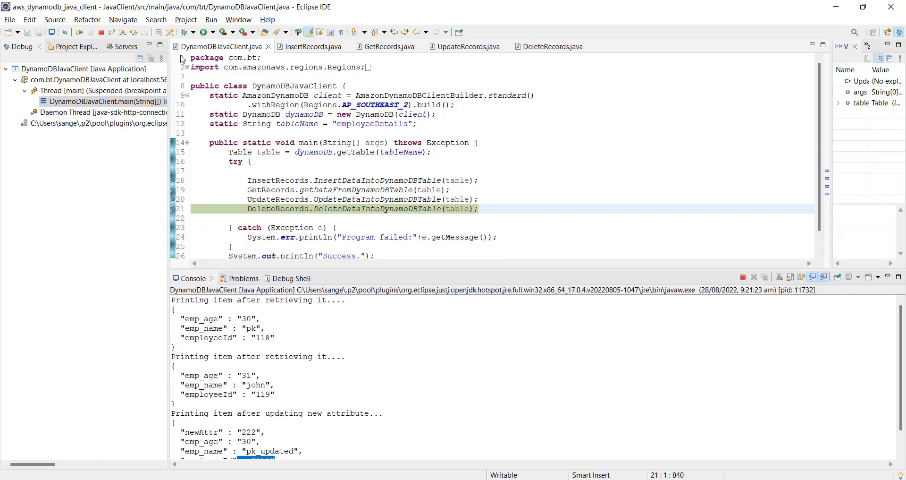
- Step into DeleteRecords, inspect the outcome variable and enlarge the Console view
click(552, 46)
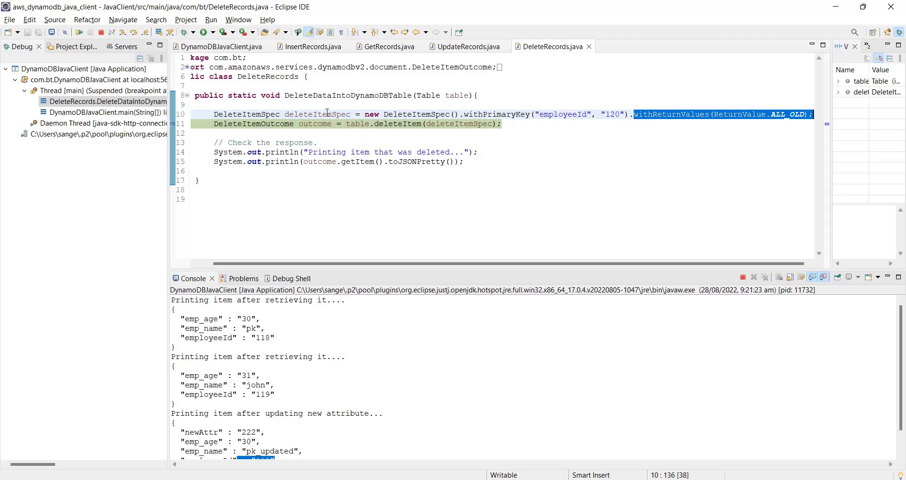
double_click(316, 123)
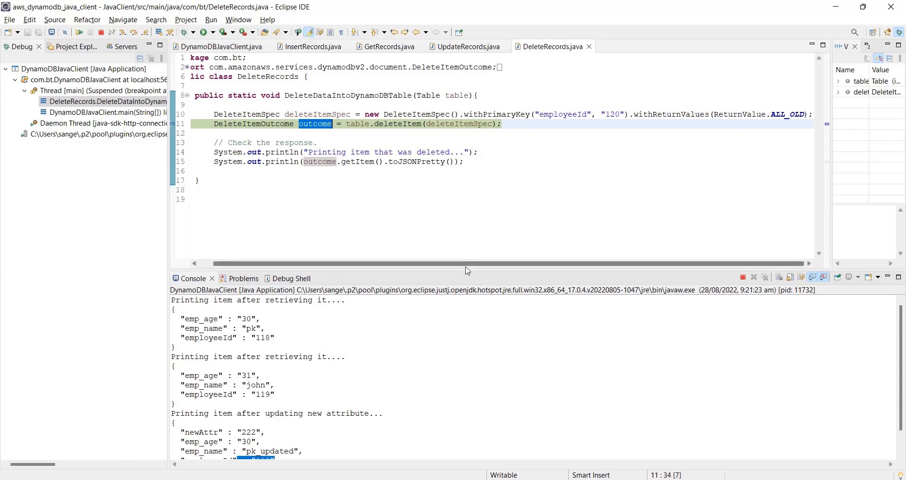
drag(459, 270, 459, 218)
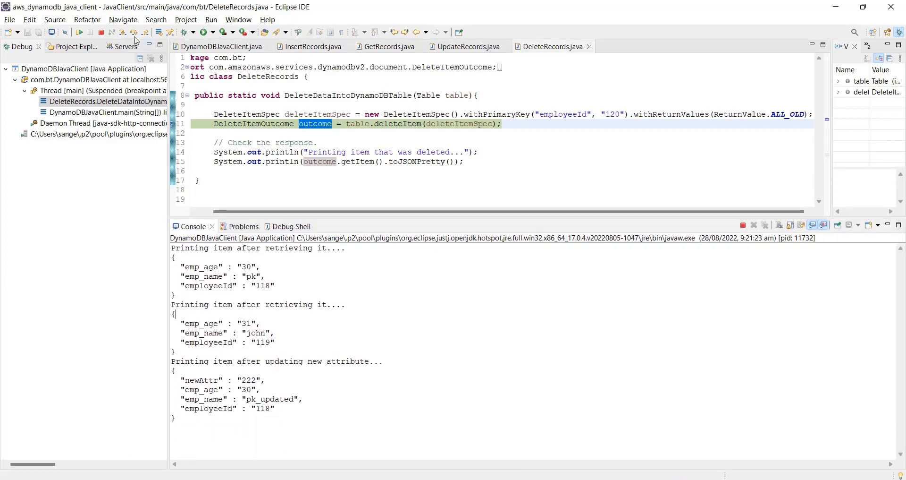
- Step over the delete of employee 120 and print the deleted-item heading and details
click(122, 32)
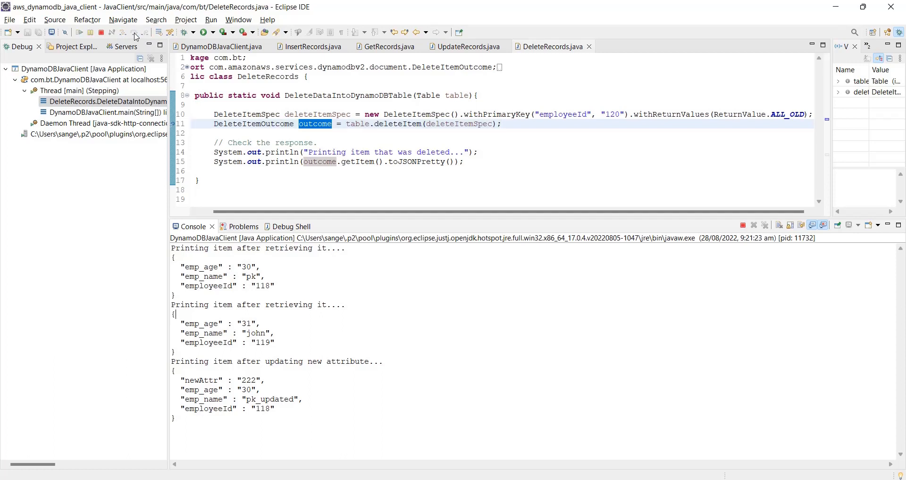
click(138, 32)
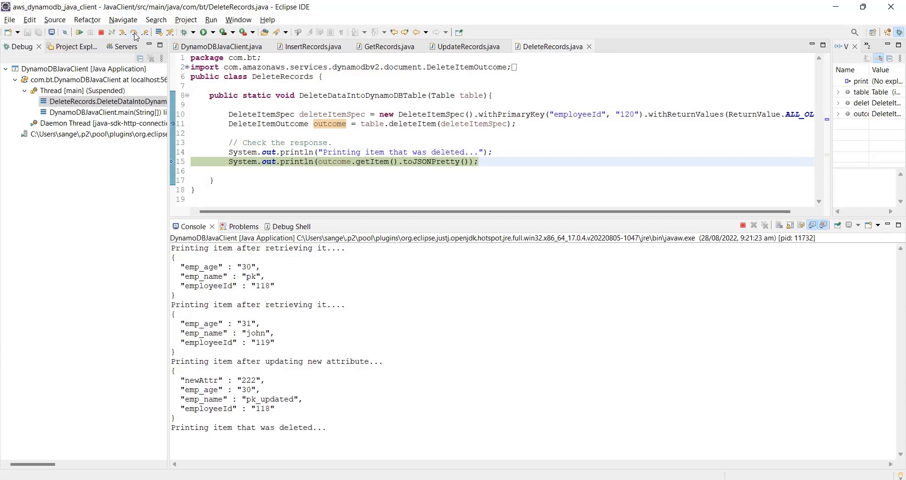
click(133, 32)
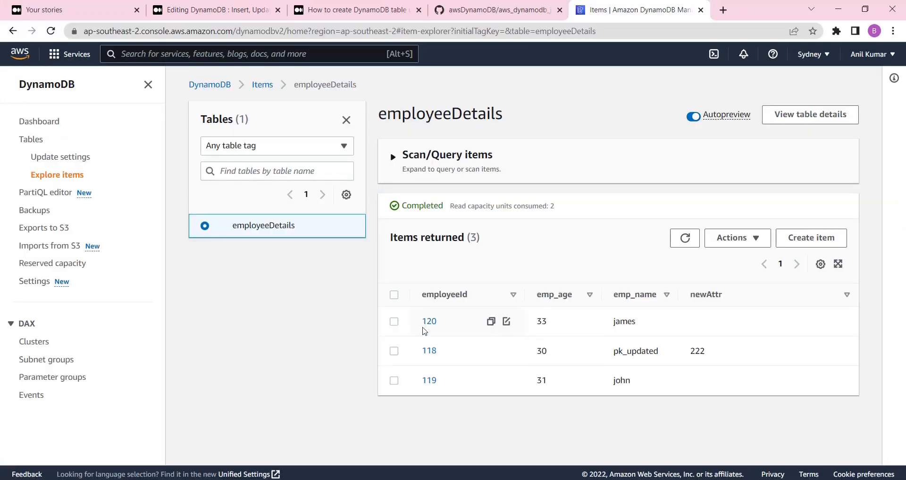
mouse_move(684, 238)
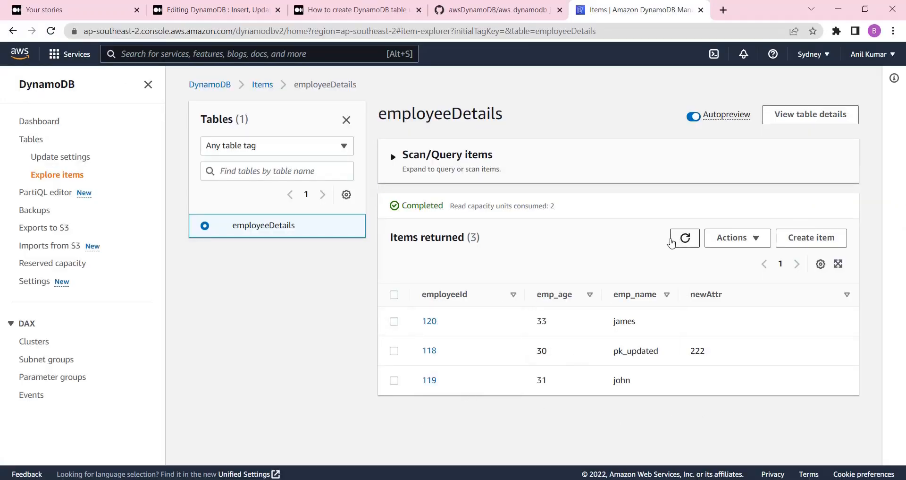
- Reload the scan to confirm only 118 and 119 remain, then return to Eclipse
click(685, 238)
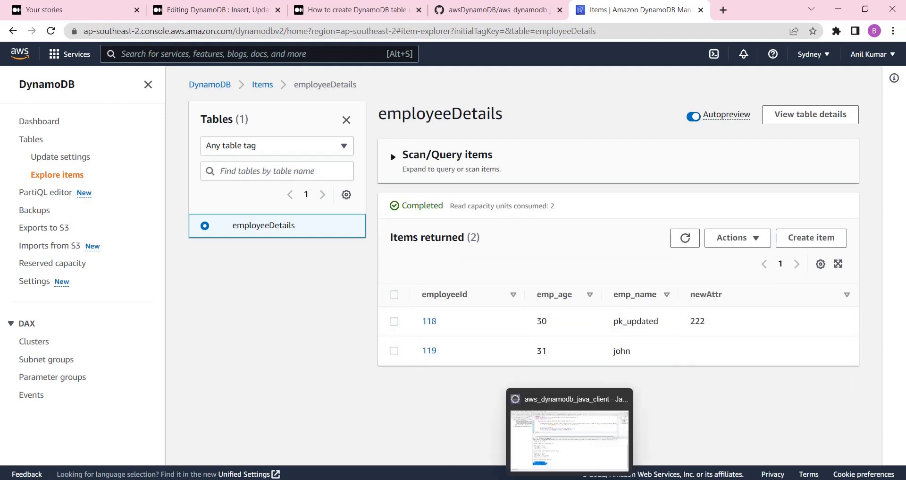
click(568, 431)
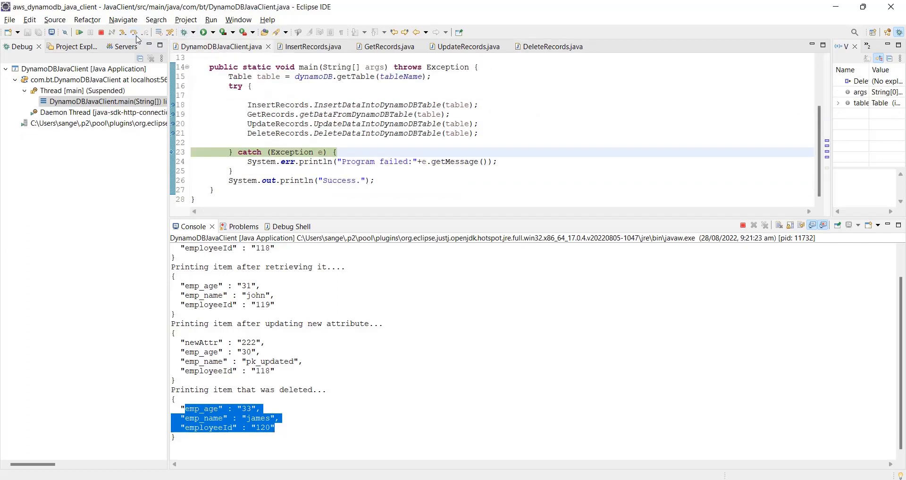
- Resume the program to completion so the console ends with Success
click(89, 32)
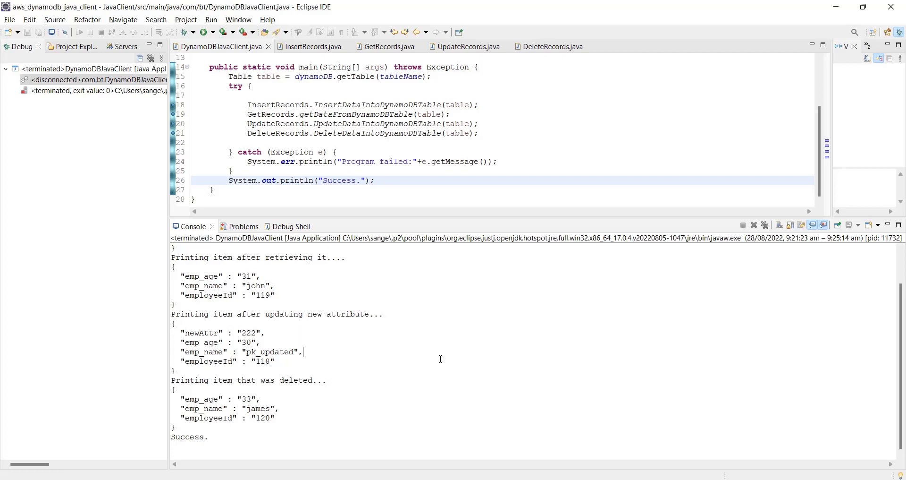
mouse_move(540, 413)
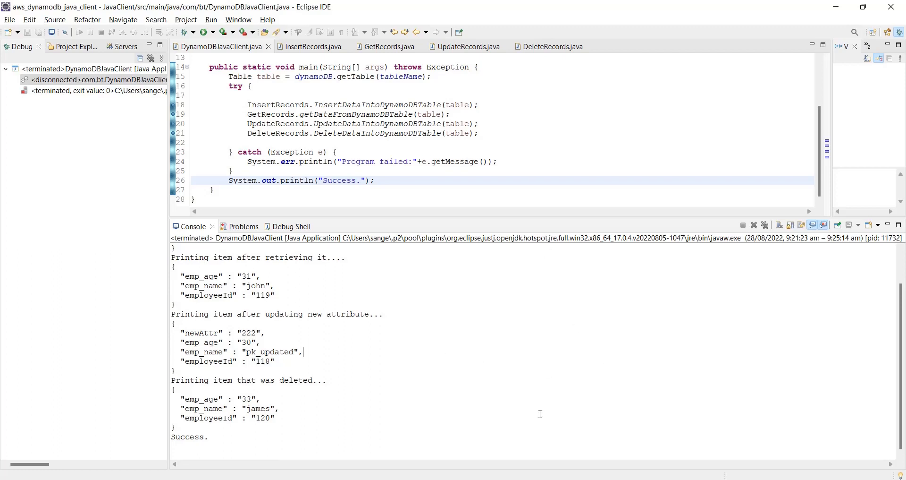